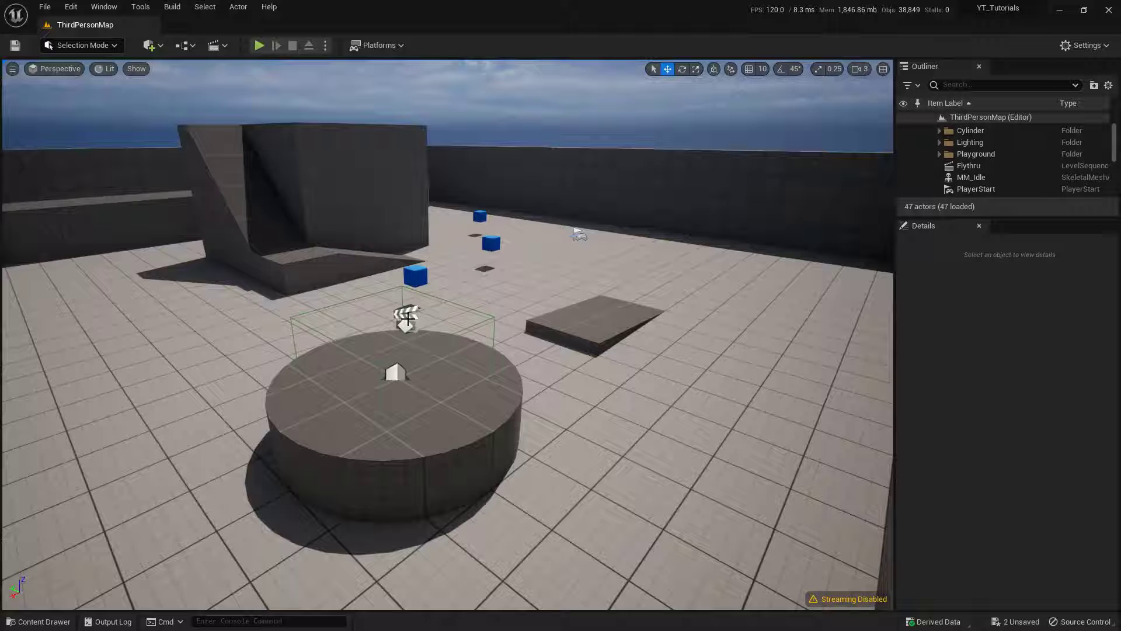
# Select the Flythru level sequence actor via the asset's Select Actors Using This Asset action.
pyautogui.click(970, 165)
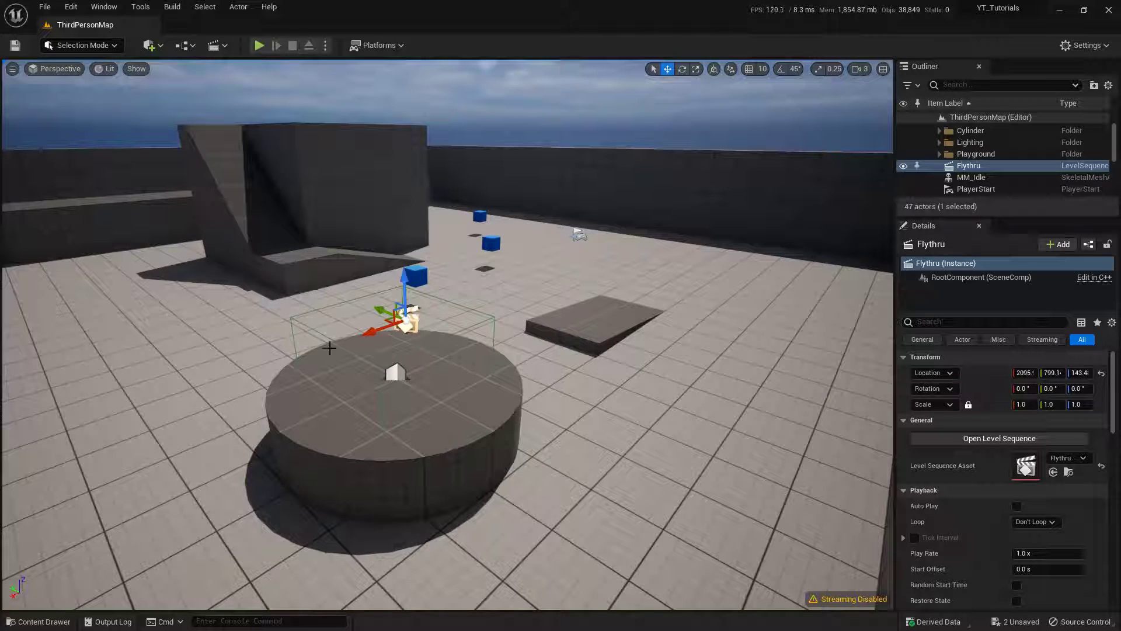
pyautogui.click(37, 620)
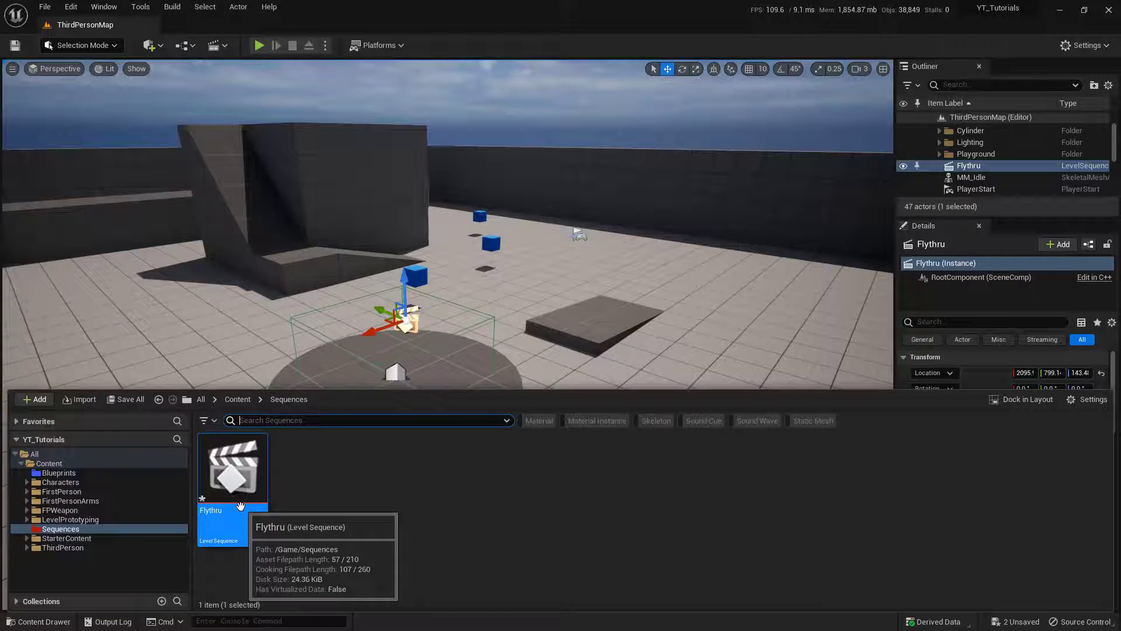
pyautogui.rightClick(231, 468)
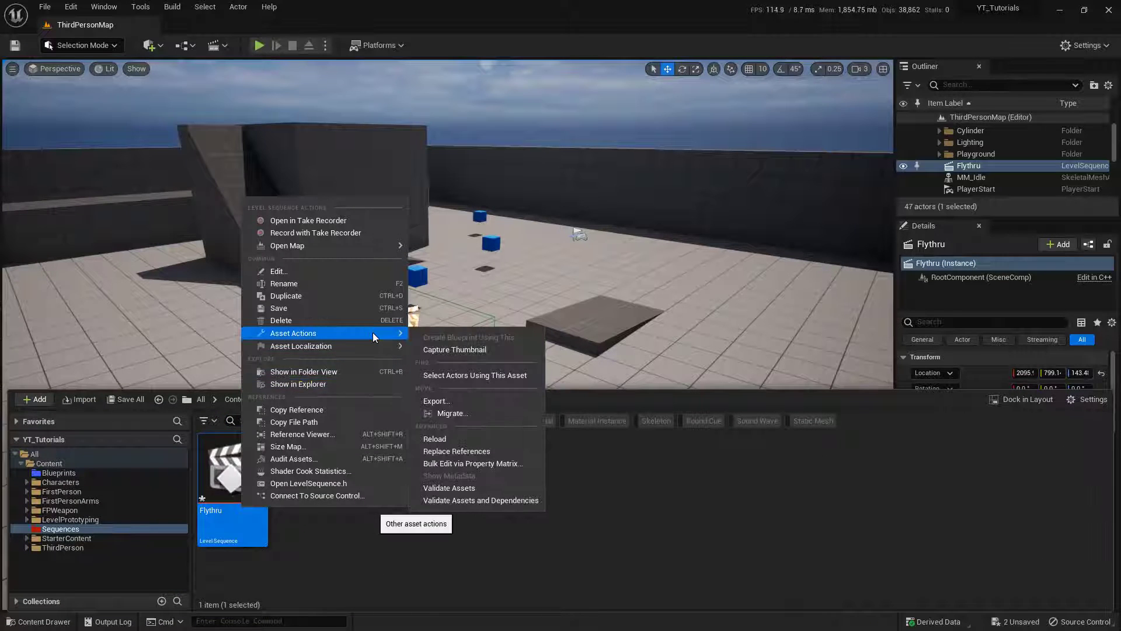
pyautogui.moveTo(474, 375)
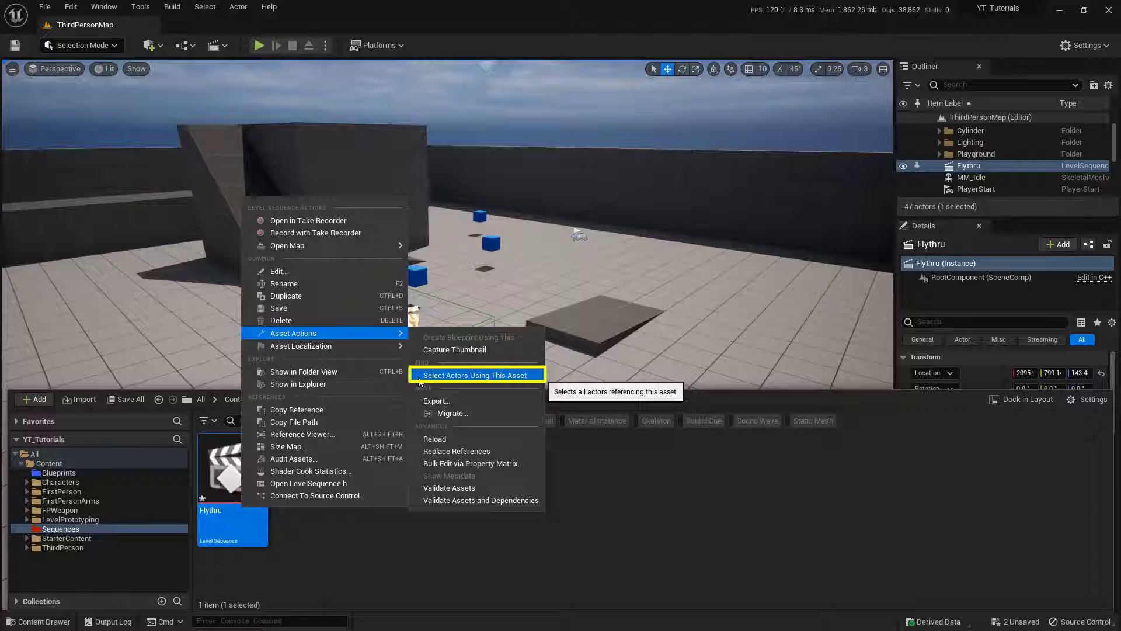
pyautogui.click(473, 375)
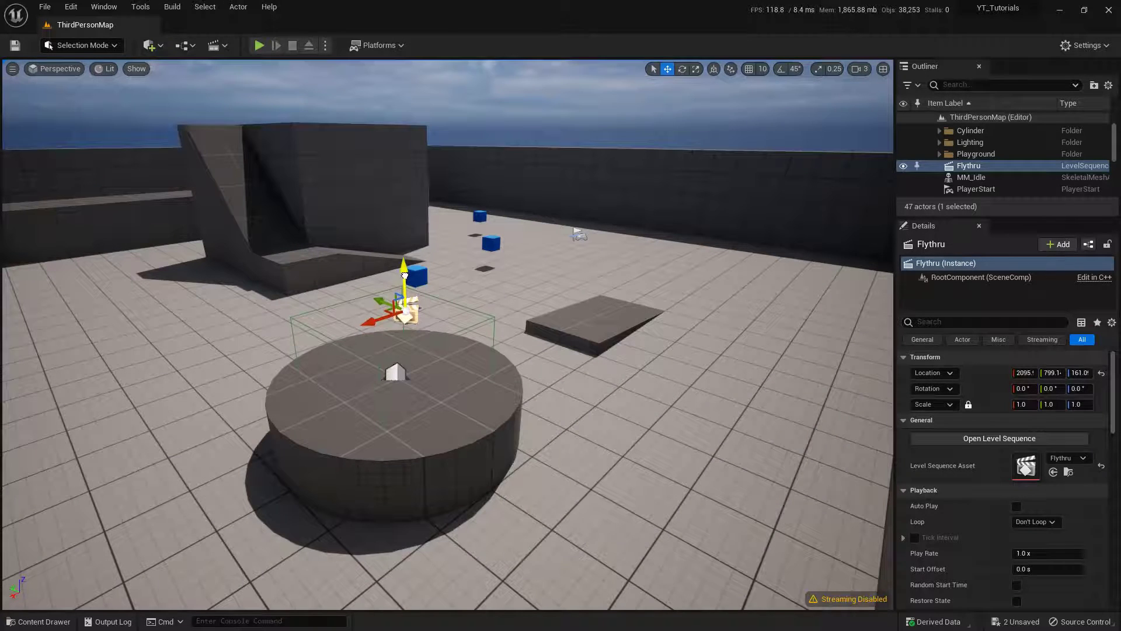
pyautogui.moveTo(404, 276); pyautogui.dragTo(408, 314)
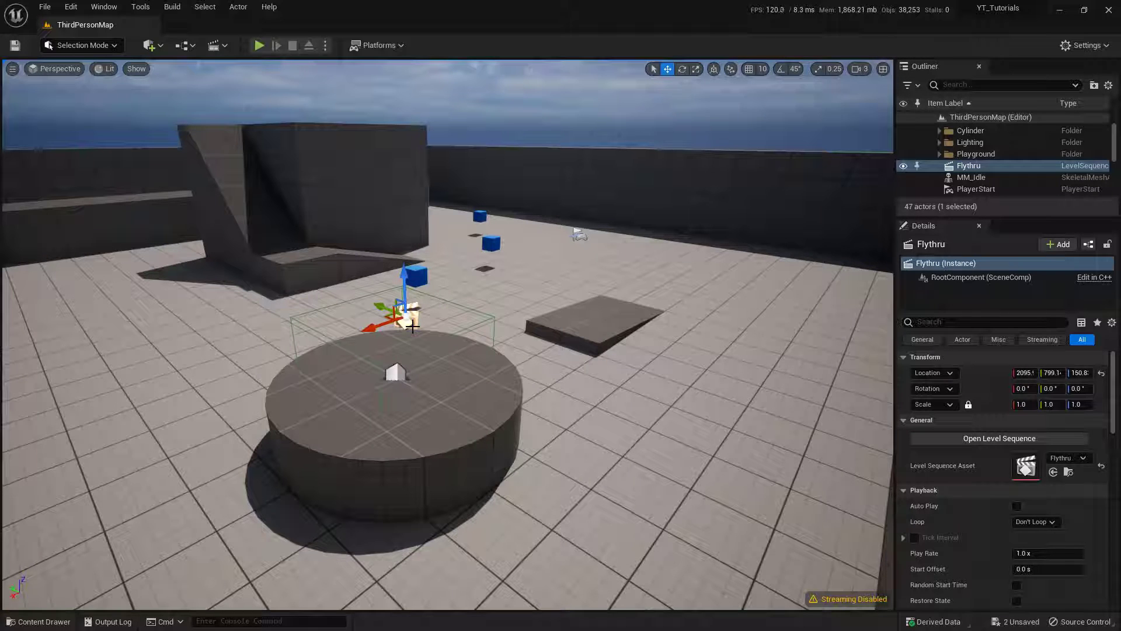
pyautogui.moveTo(606, 421)
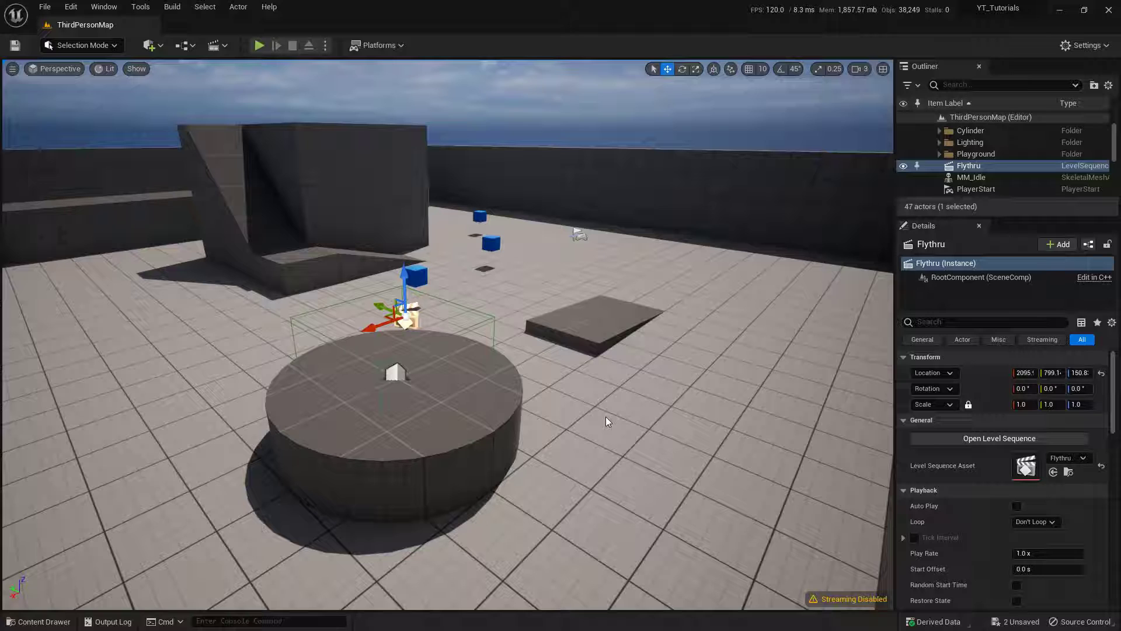
pyautogui.moveTo(1000, 438)
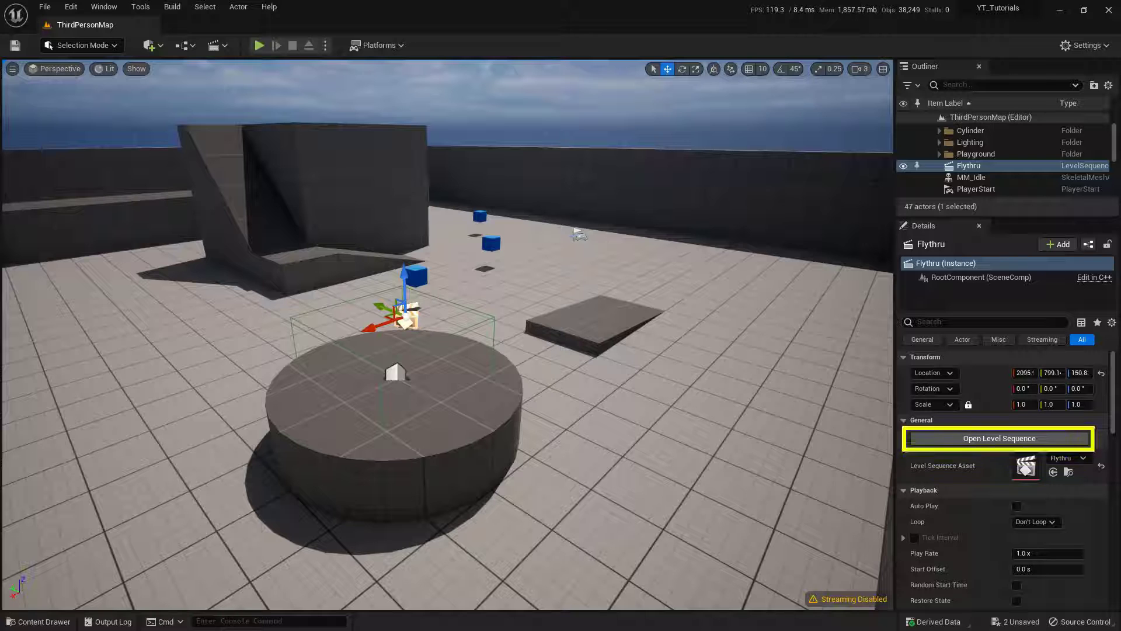
# Enable Can Blend on the Camera Cuts track and adjust the Cine Camera Actor shot's blend.
pyautogui.click(996, 438)
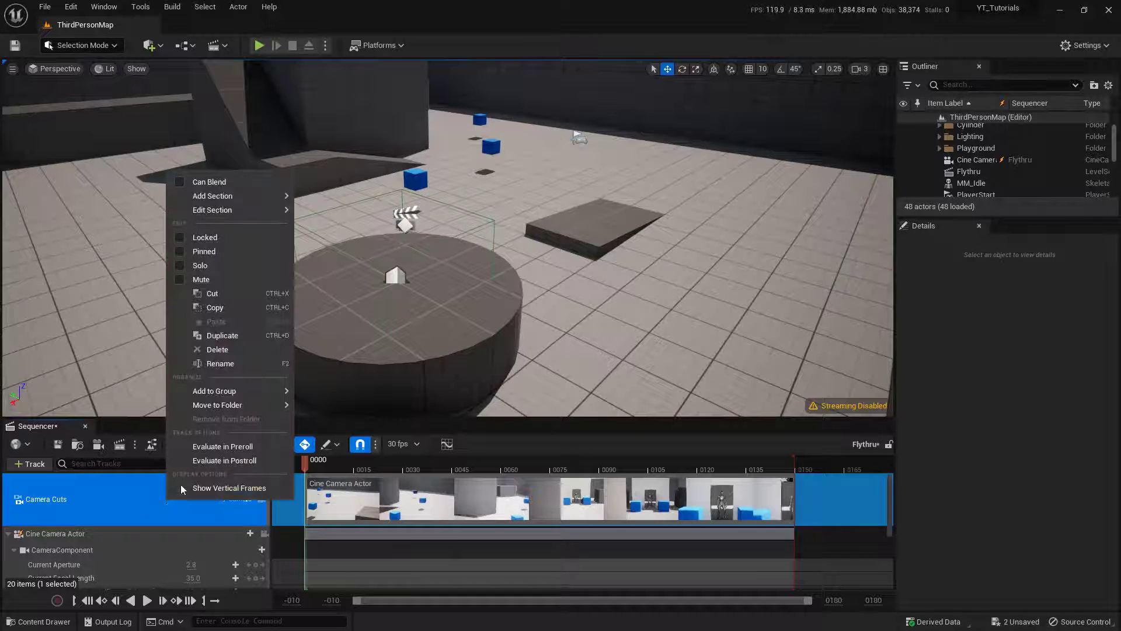
pyautogui.moveTo(209, 181)
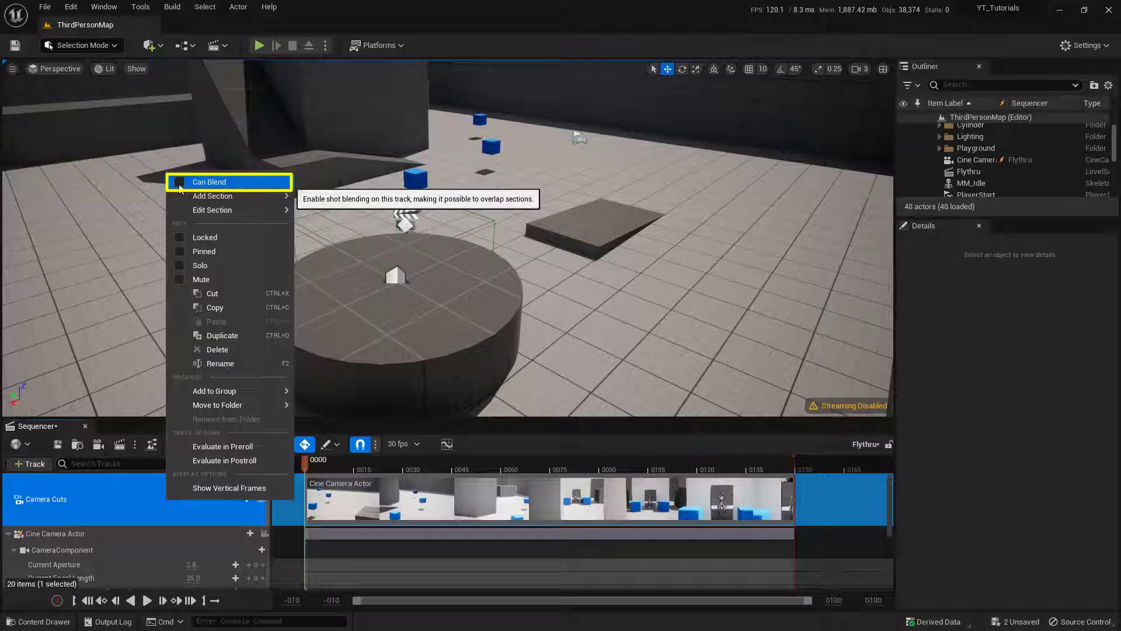
pyautogui.click(180, 182)
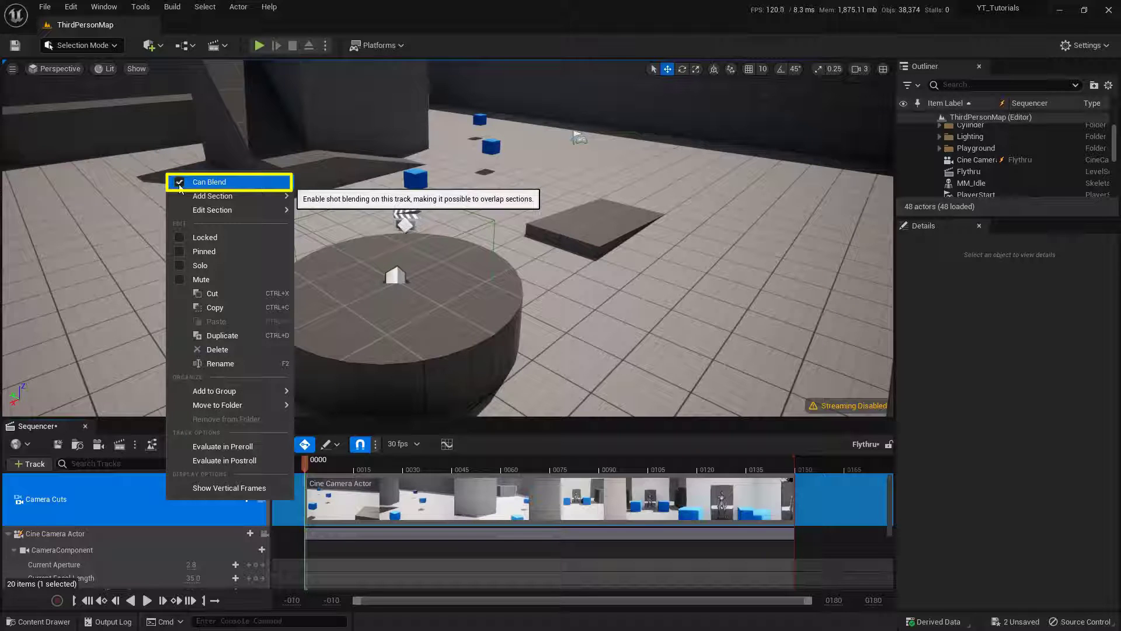
pyautogui.moveTo(314, 490)
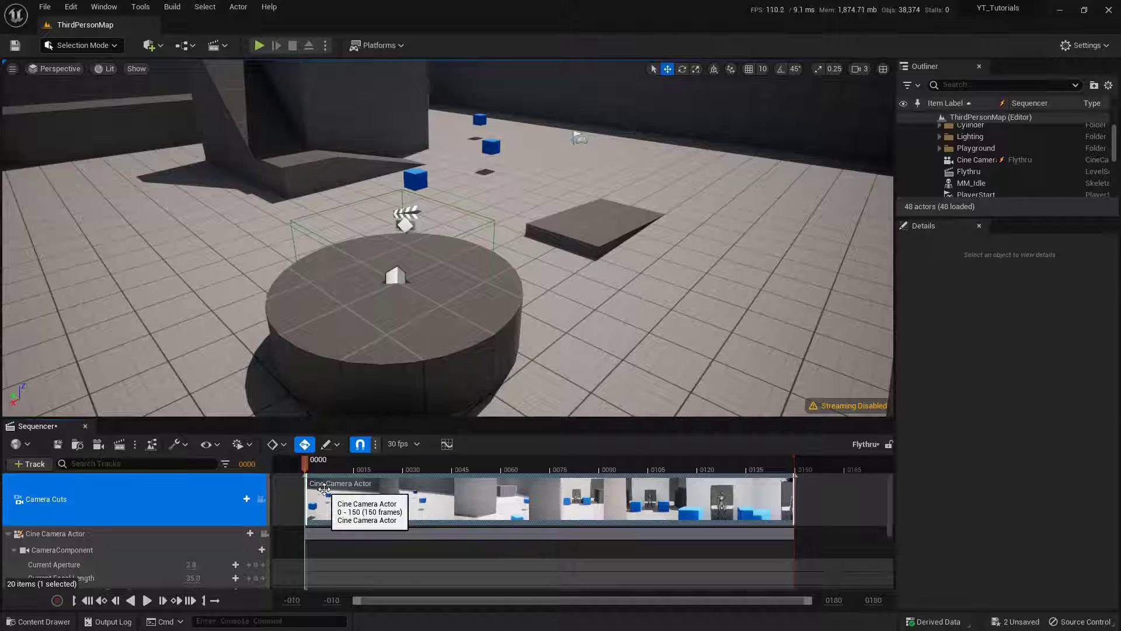
pyautogui.click(304, 474)
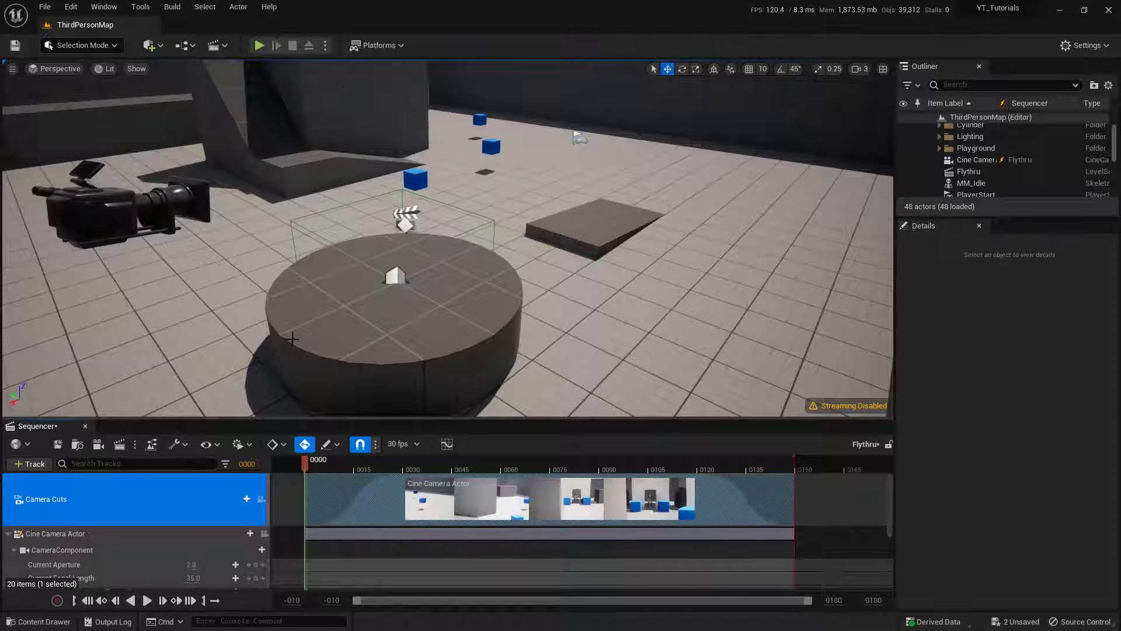
# Play From Here on the round cylinder platform to test the level.
pyautogui.rightClick(390, 336)
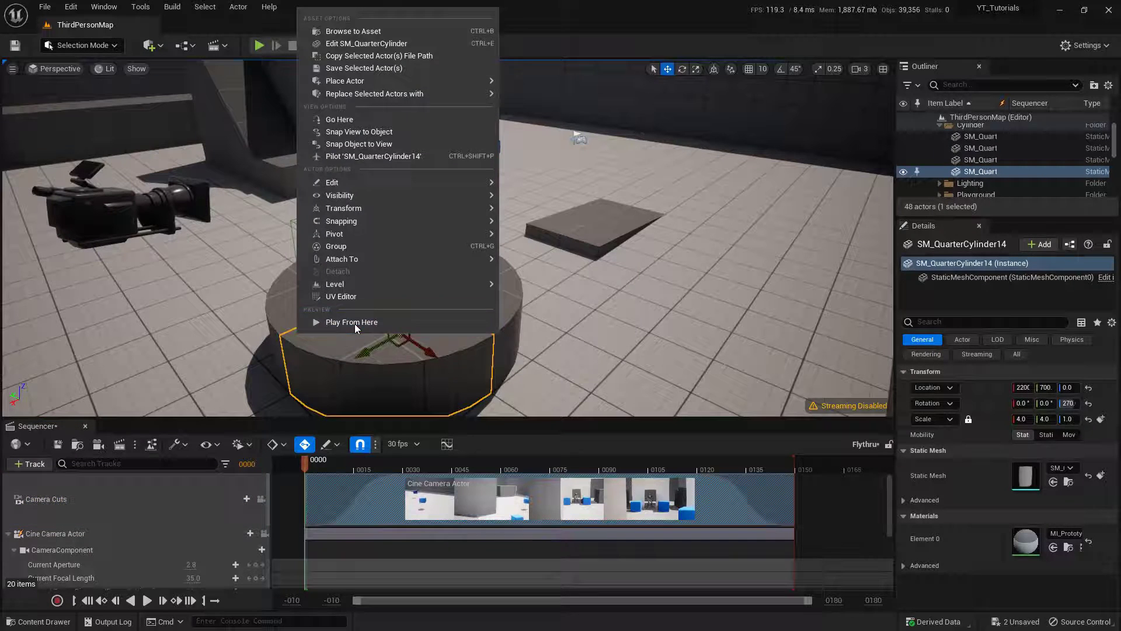
pyautogui.click(352, 322)
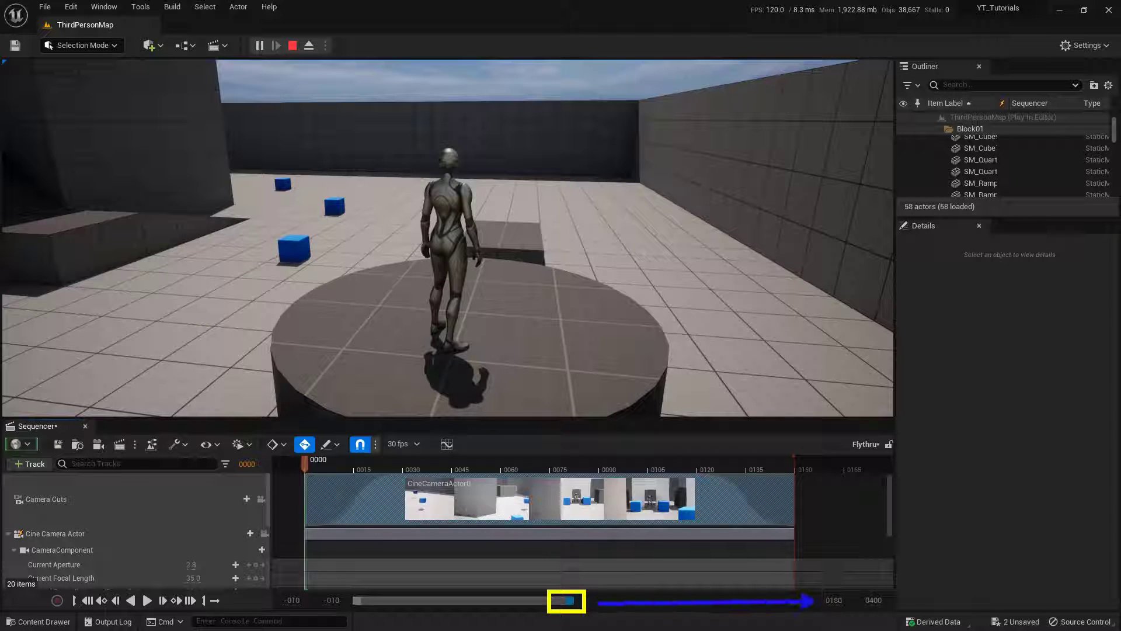
# Extend the camera cut section to about 300 frames and spread its transform keys across it.
pyautogui.moveTo(567, 599); pyautogui.dragTo(579, 603)
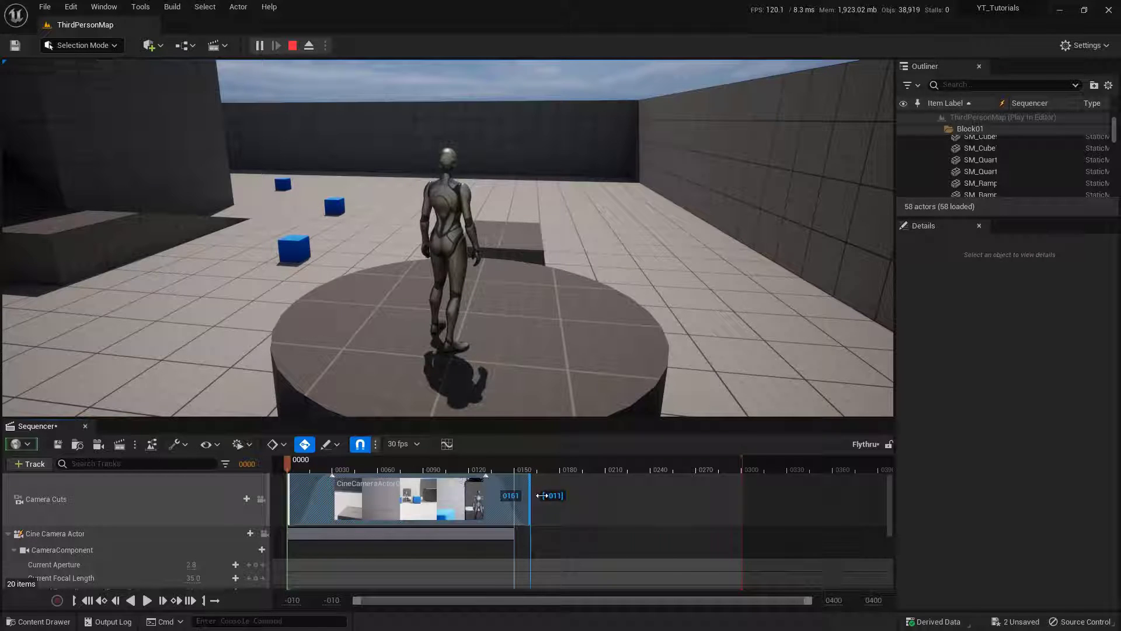
pyautogui.moveTo(543, 495); pyautogui.dragTo(737, 501)
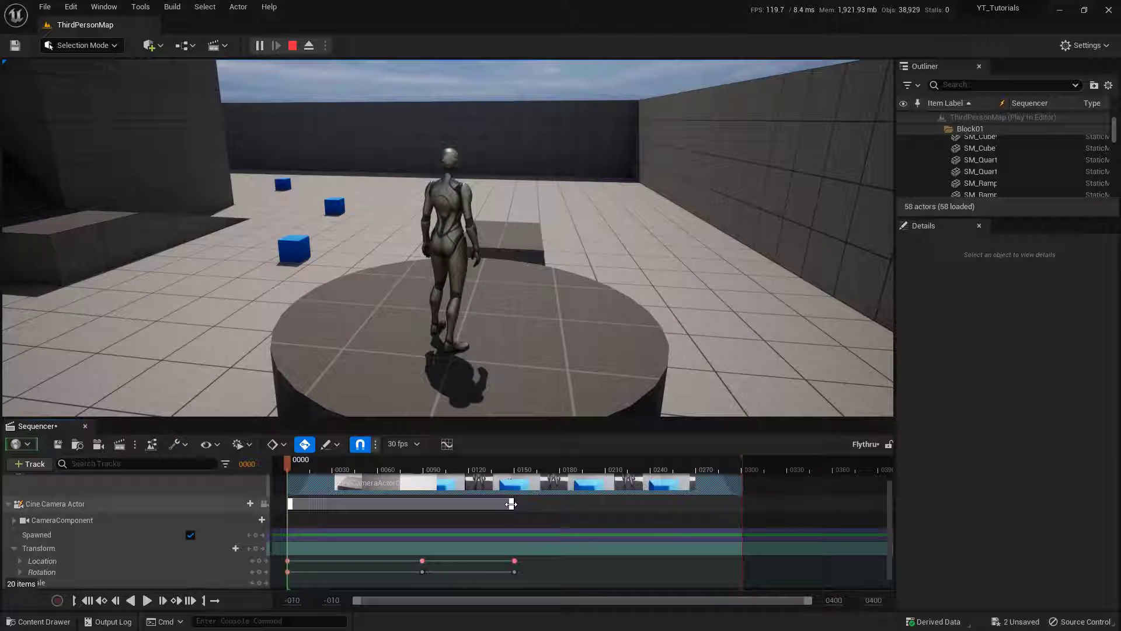
pyautogui.moveTo(513, 504); pyautogui.dragTo(606, 503)
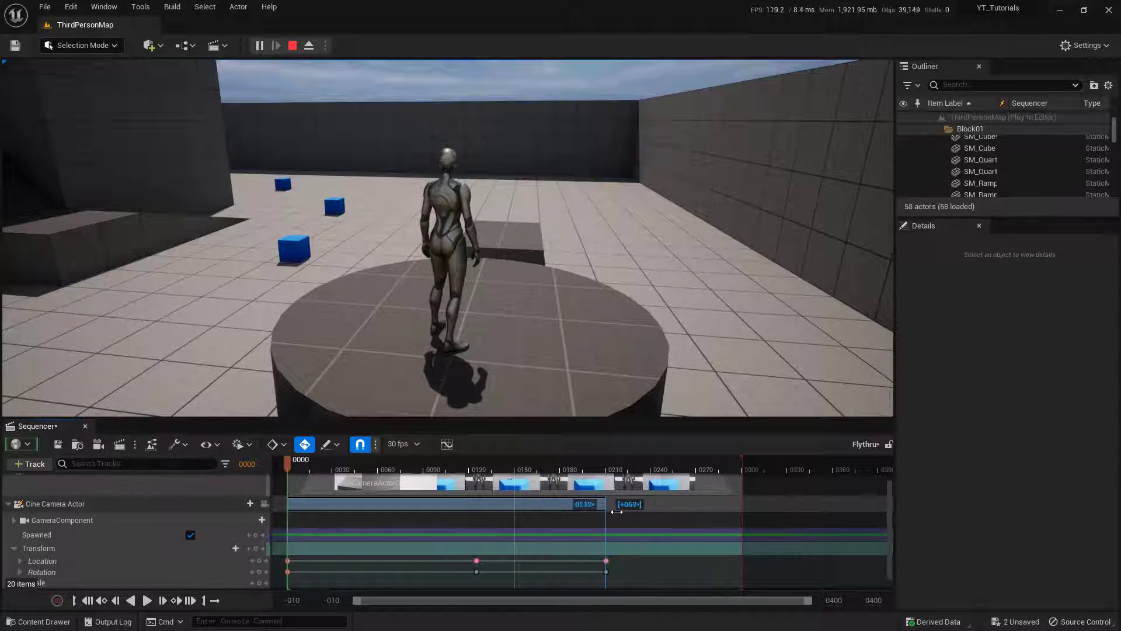
pyautogui.moveTo(615, 504); pyautogui.dragTo(740, 515)
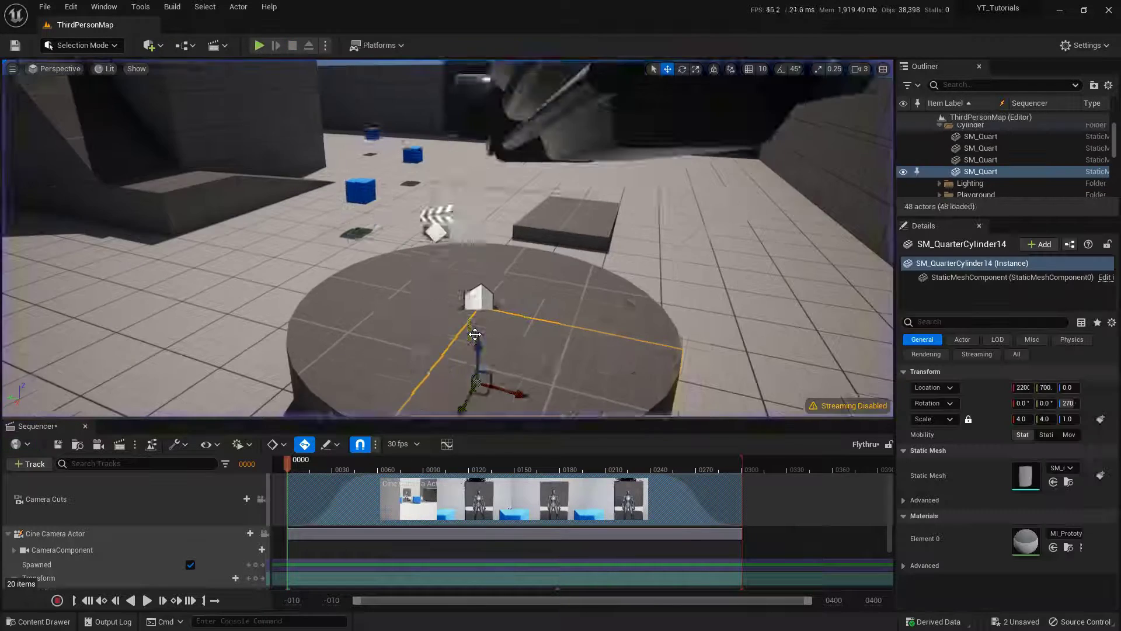
# Play From Here at a wall cube, walk the character around, then end the session.
pyautogui.rightClick(475, 334)
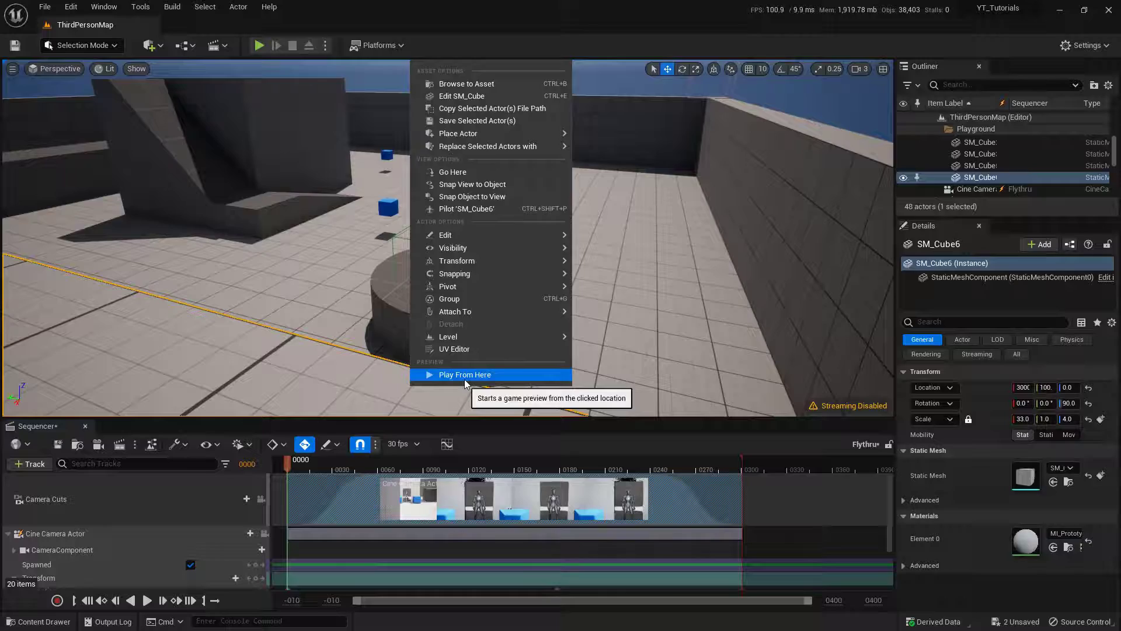
pyautogui.click(465, 373)
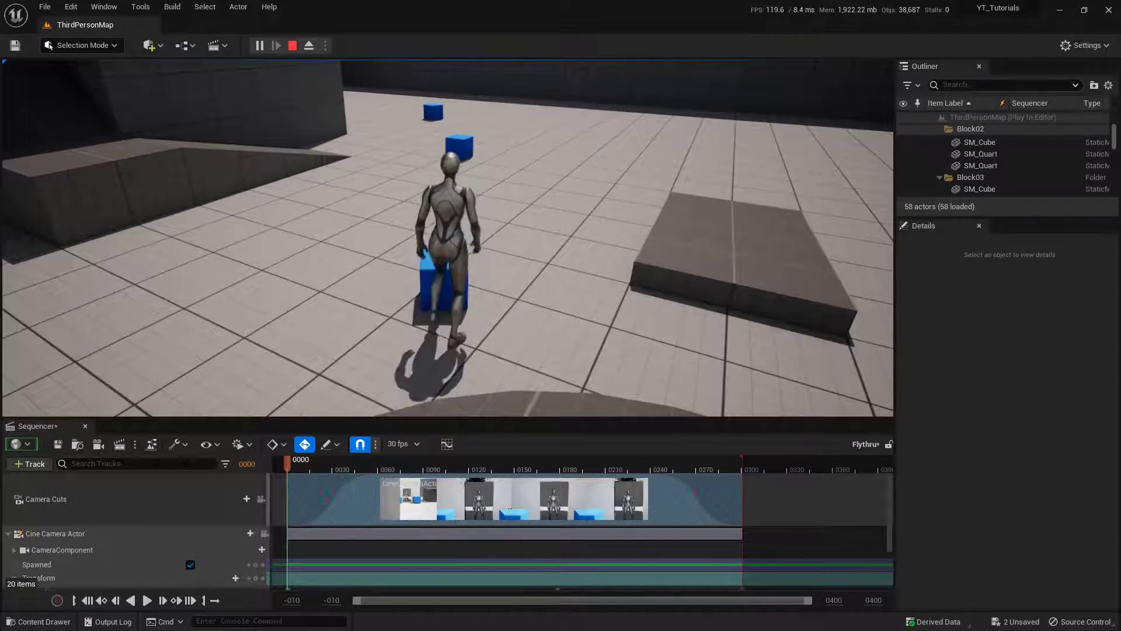
pyautogui.click(292, 46)
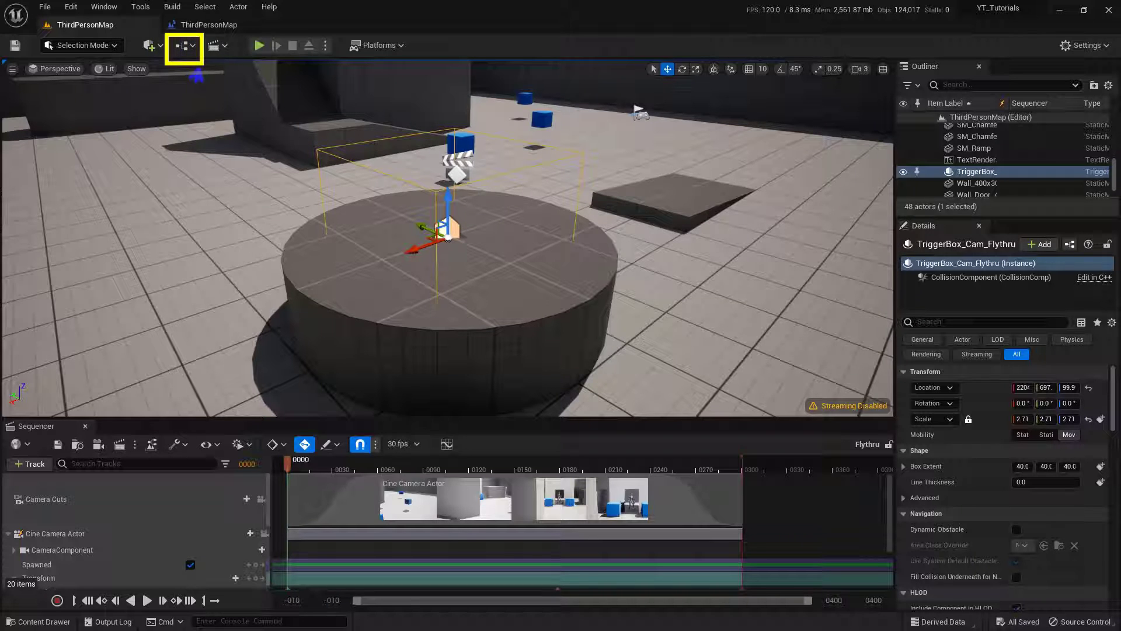
# Open the level blueprint and pan the Event Graph to the space after the Play node.
pyautogui.click(179, 46)
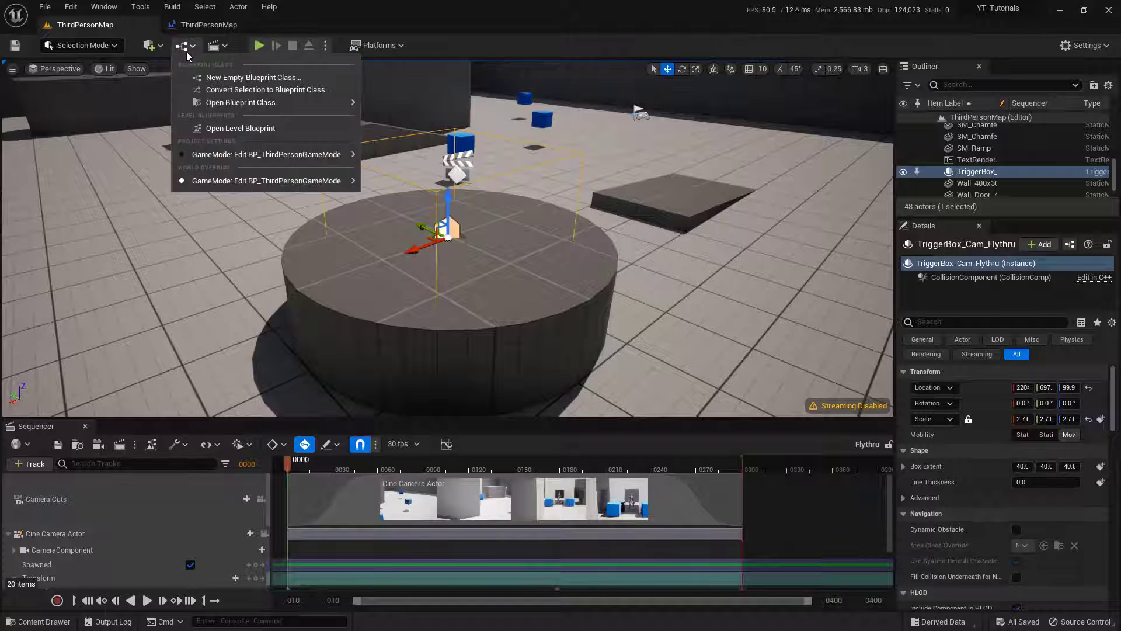
pyautogui.moveTo(240, 128)
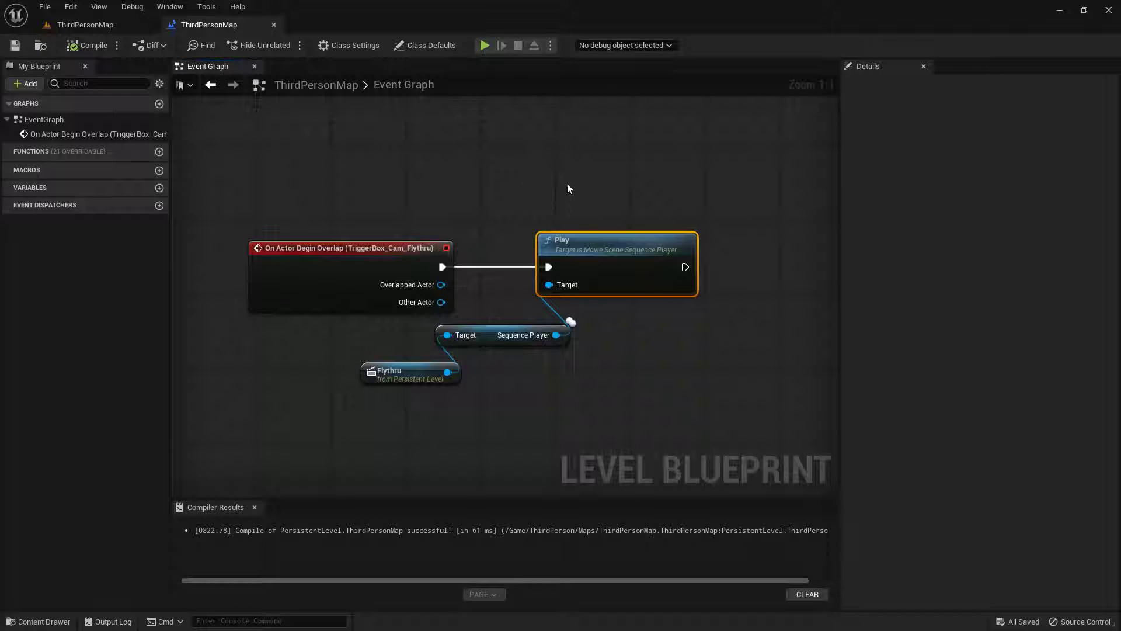
pyautogui.moveTo(569, 189); pyautogui.dragTo(508, 164)
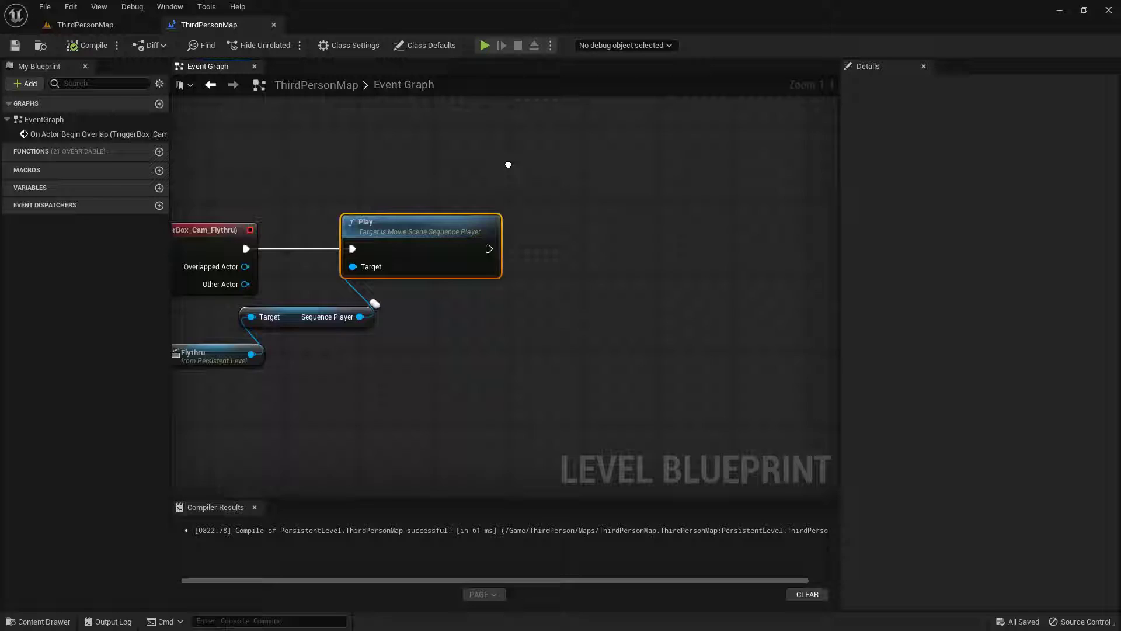
pyautogui.moveTo(508, 164); pyautogui.dragTo(540, 235)
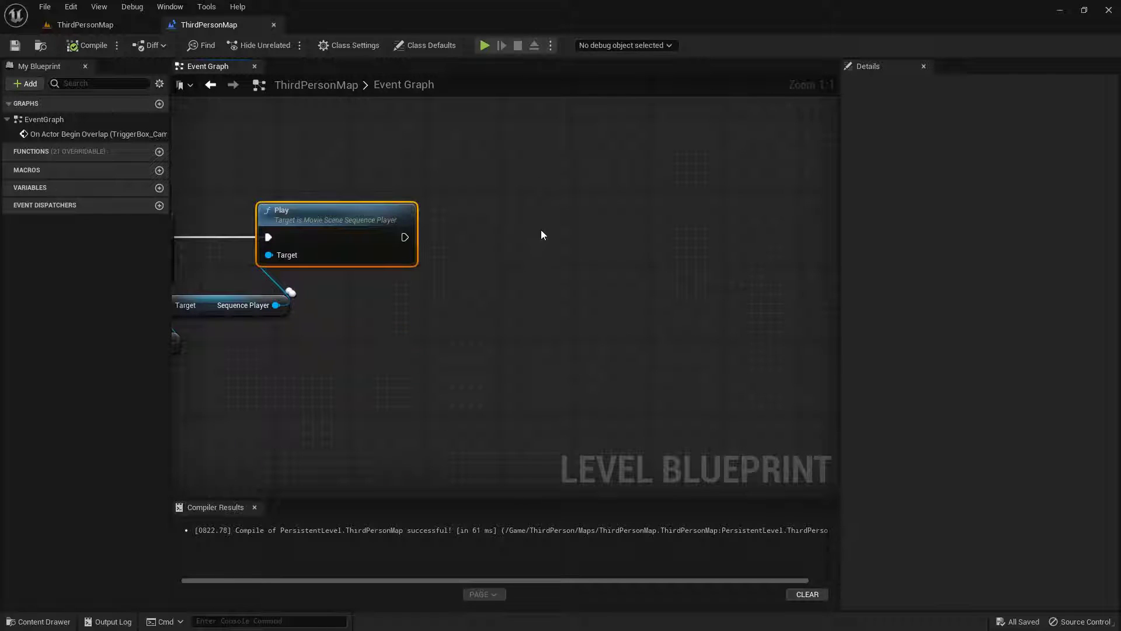
pyautogui.moveTo(406, 237); pyautogui.dragTo(502, 229)
pyautogui.write('disableinput')
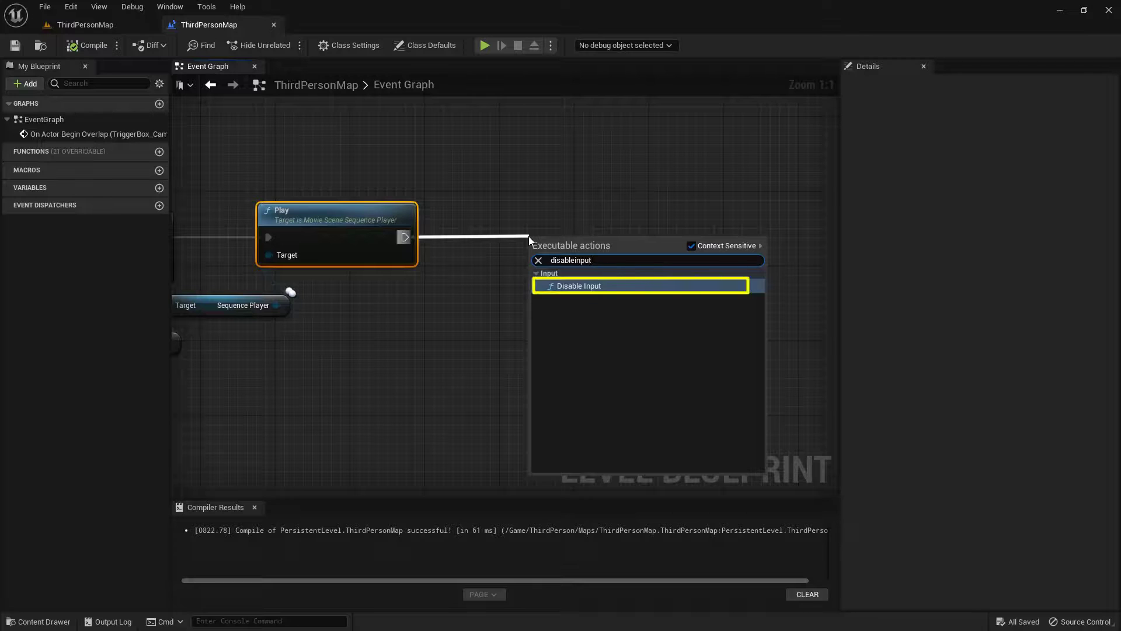
# Add Disable Input fed by Get Player Pawn as Target and Get Player Controller as controller.
pyautogui.click(578, 285)
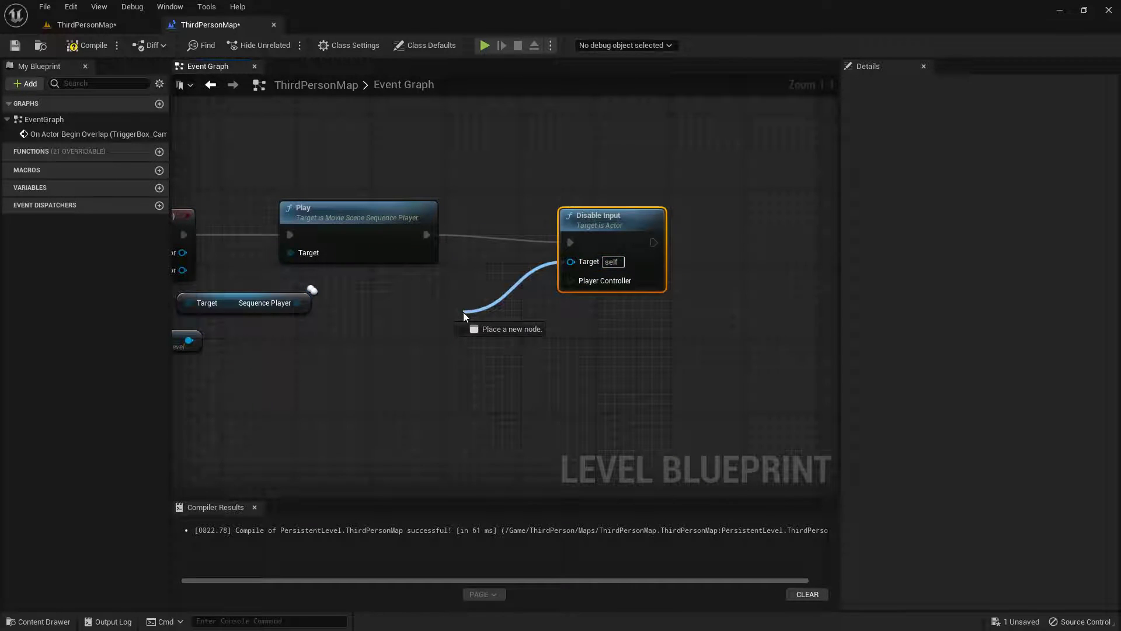
pyautogui.write('player pawn')
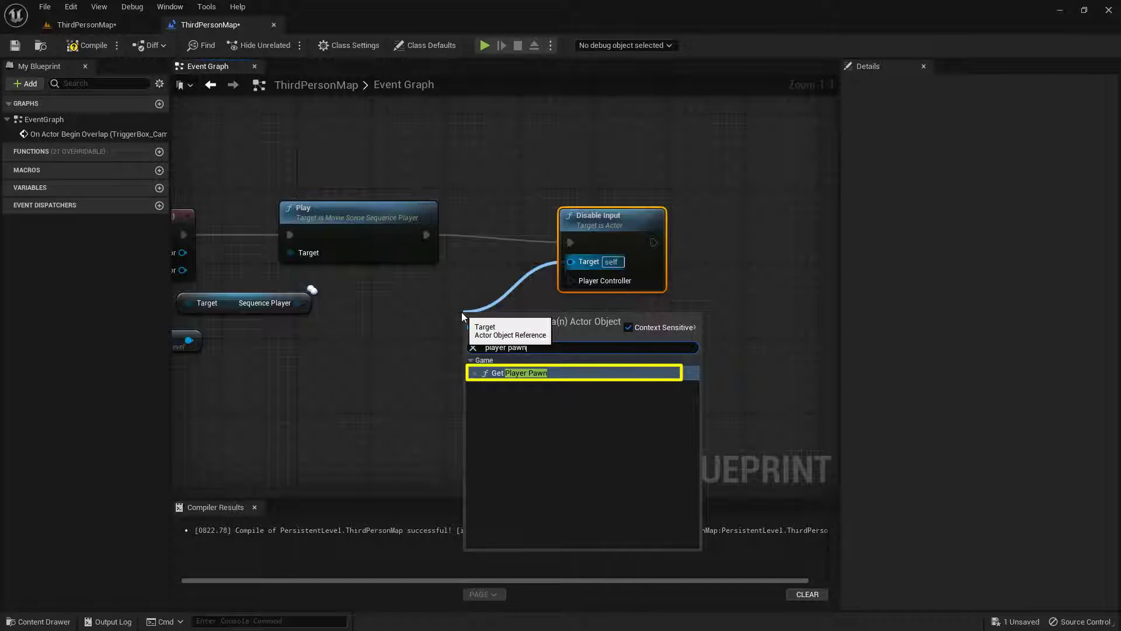
pyautogui.click(523, 372)
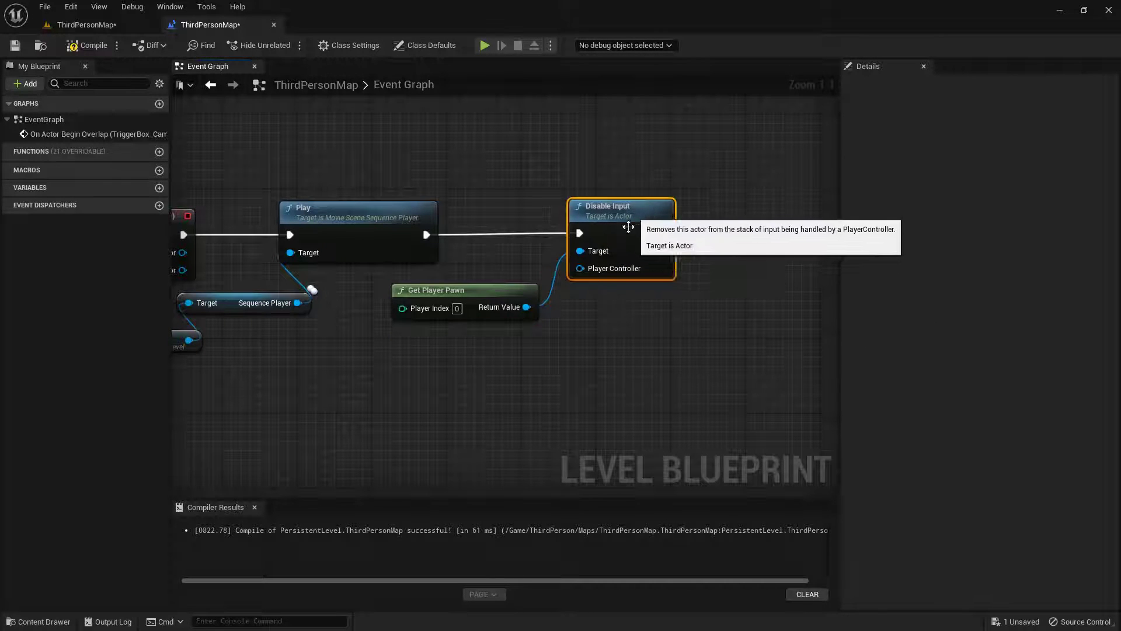
pyautogui.moveTo(579, 268); pyautogui.dragTo(550, 364)
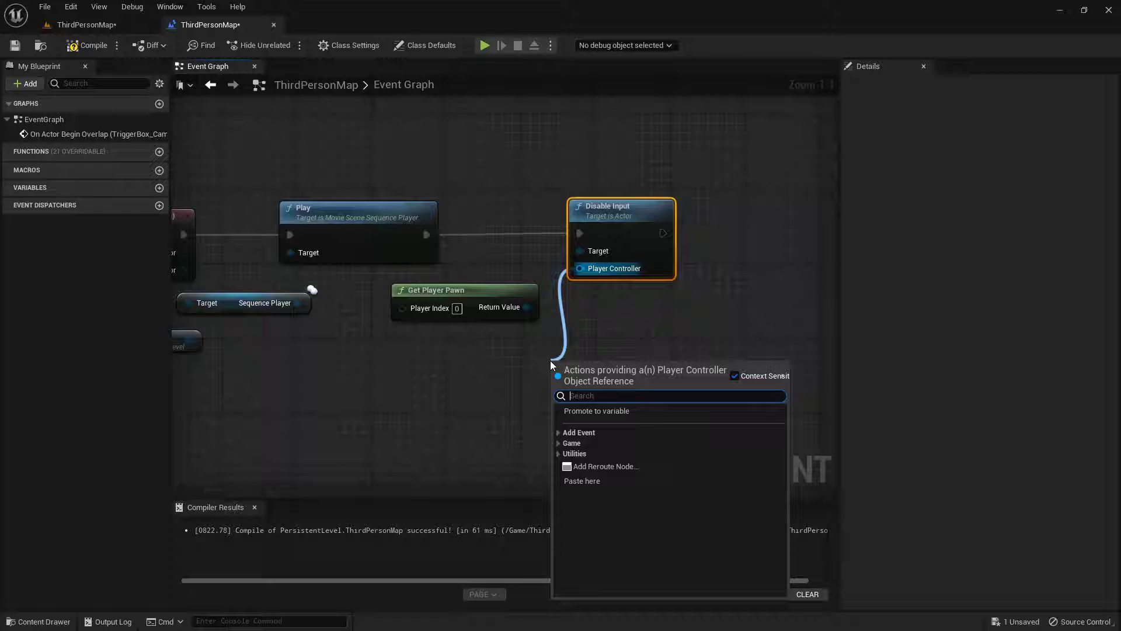
pyautogui.write('get player')
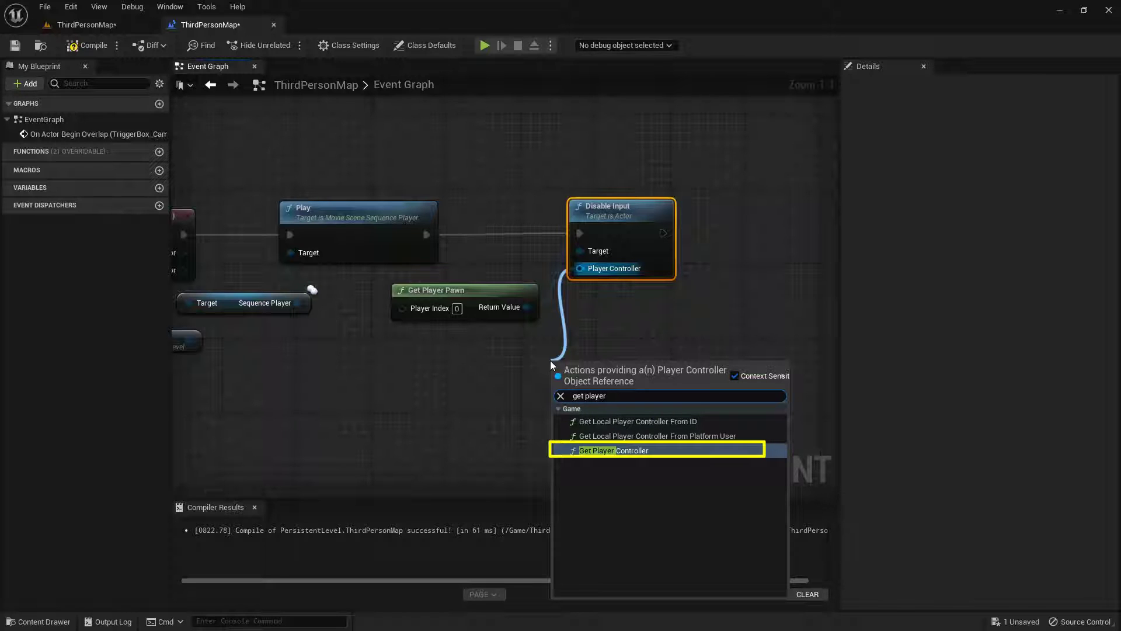
pyautogui.click(607, 449)
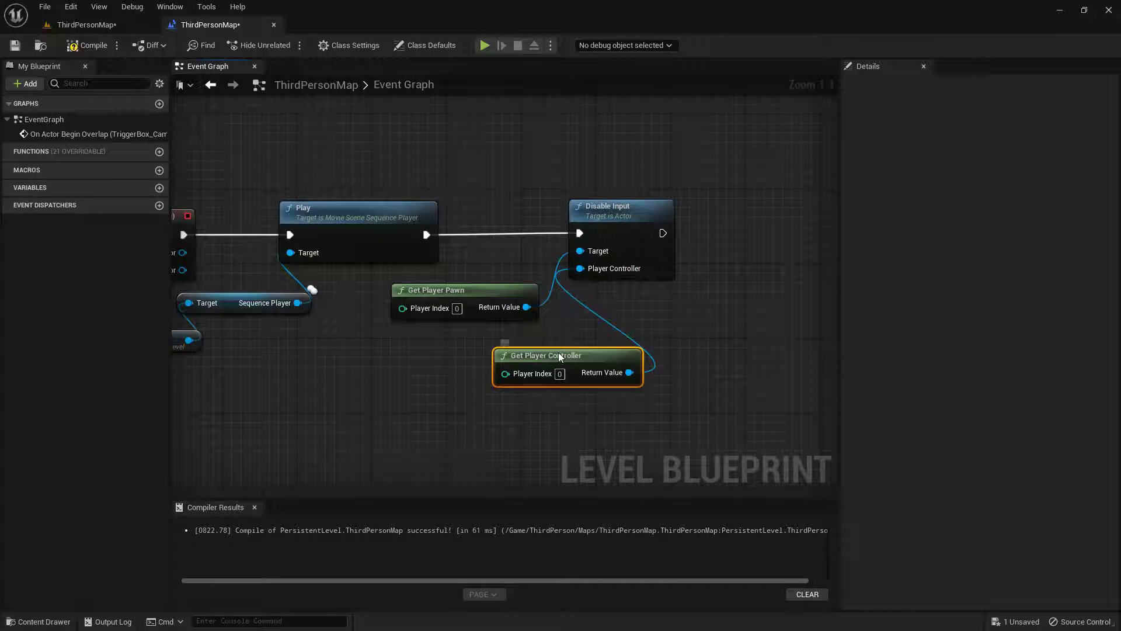
pyautogui.moveTo(568, 355); pyautogui.dragTo(465, 336)
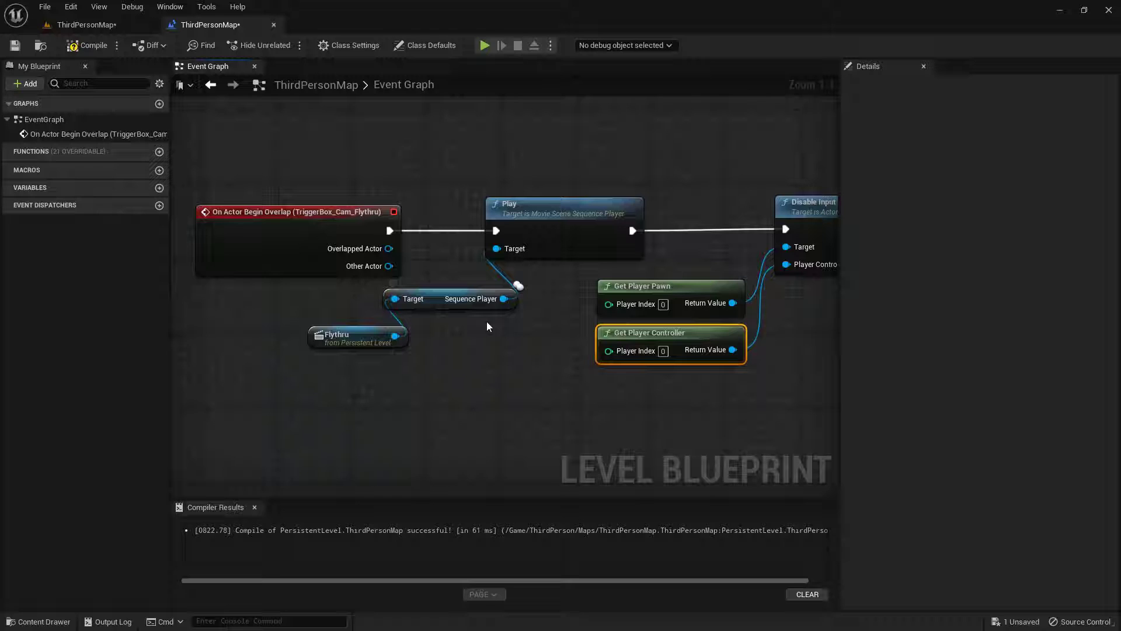
# Add a Get Sequence node from the sequence player output.
pyautogui.click(451, 299)
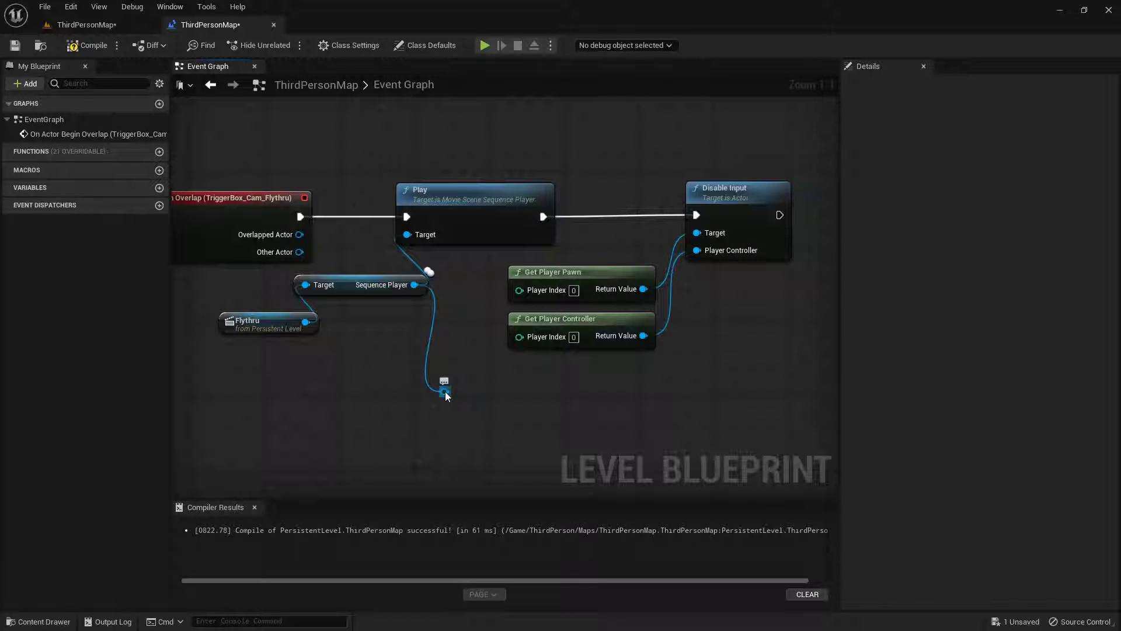
pyautogui.moveTo(444, 391); pyautogui.dragTo(607, 391)
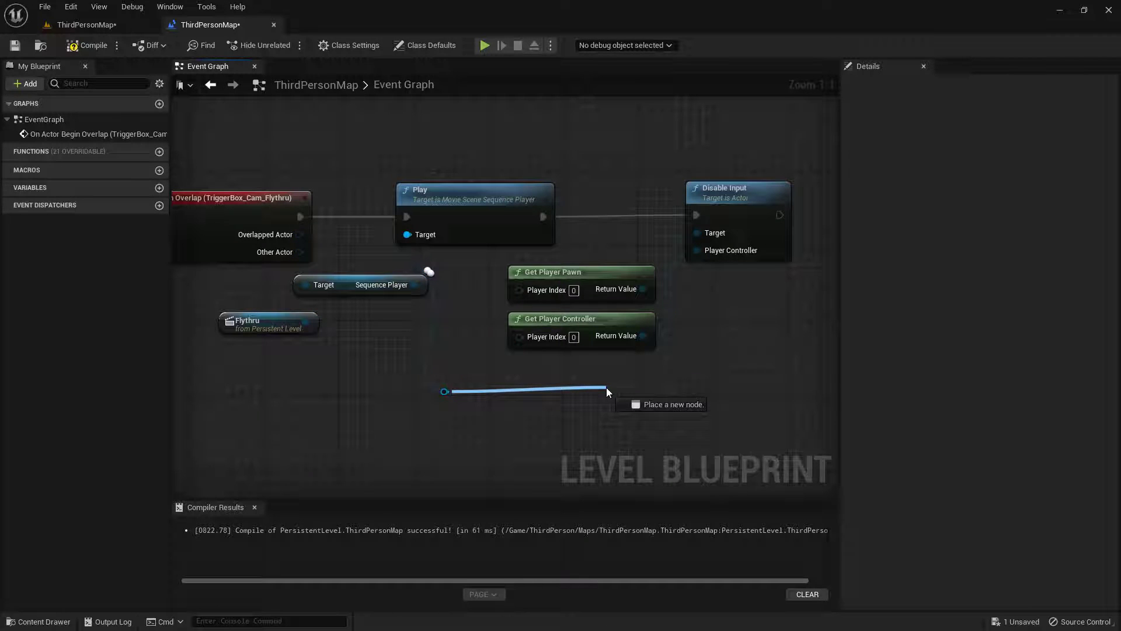
pyautogui.click(606, 391)
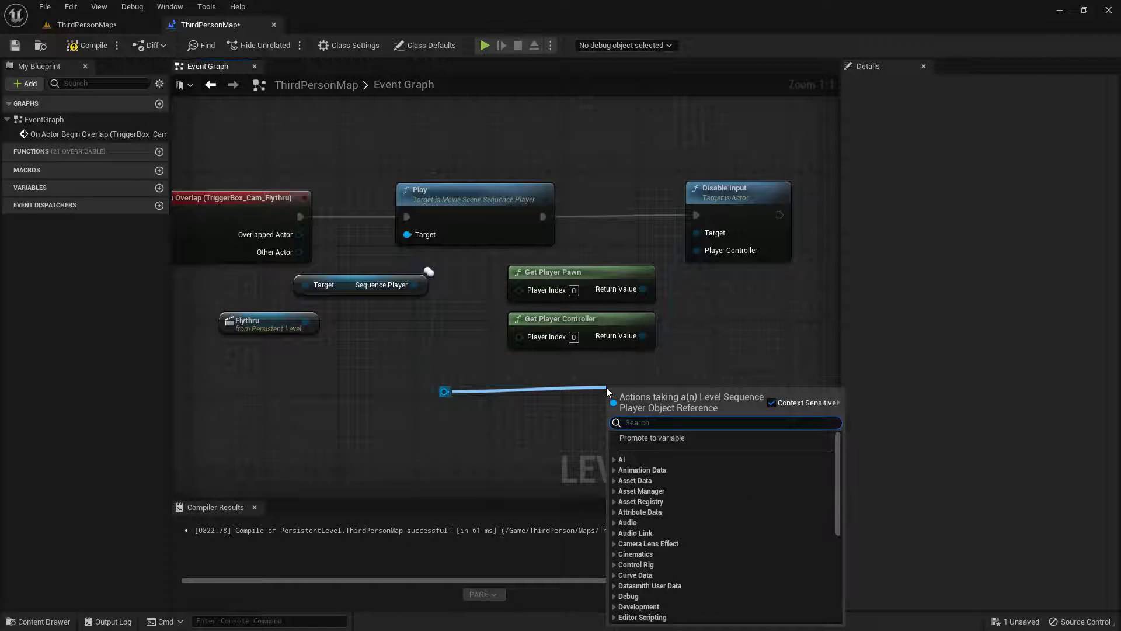
pyautogui.write('get se')
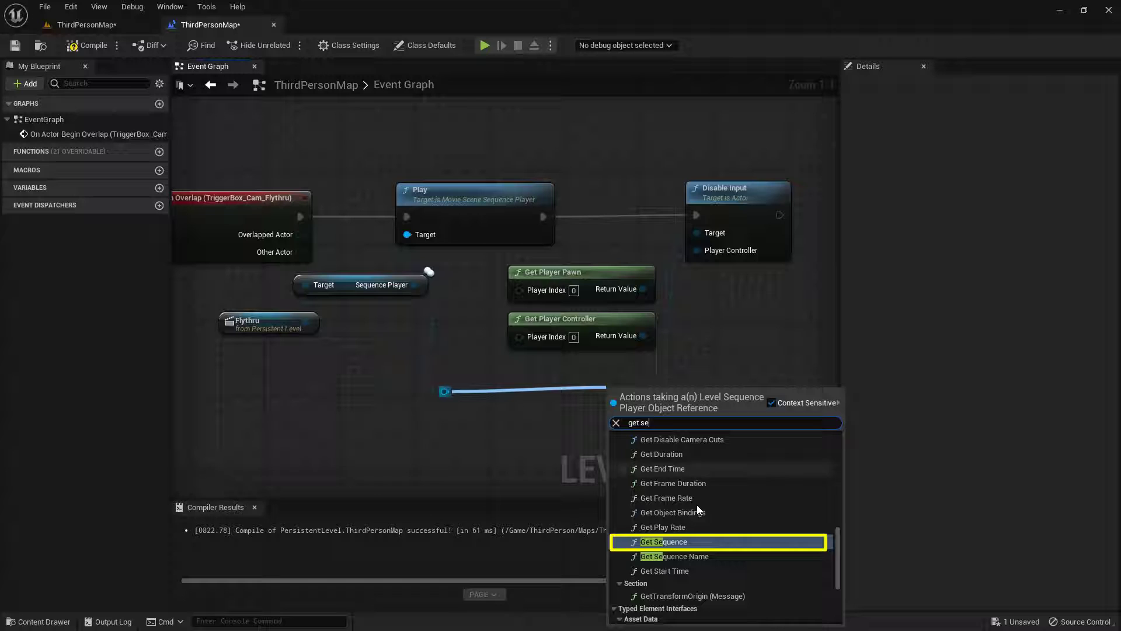
pyautogui.click(665, 541)
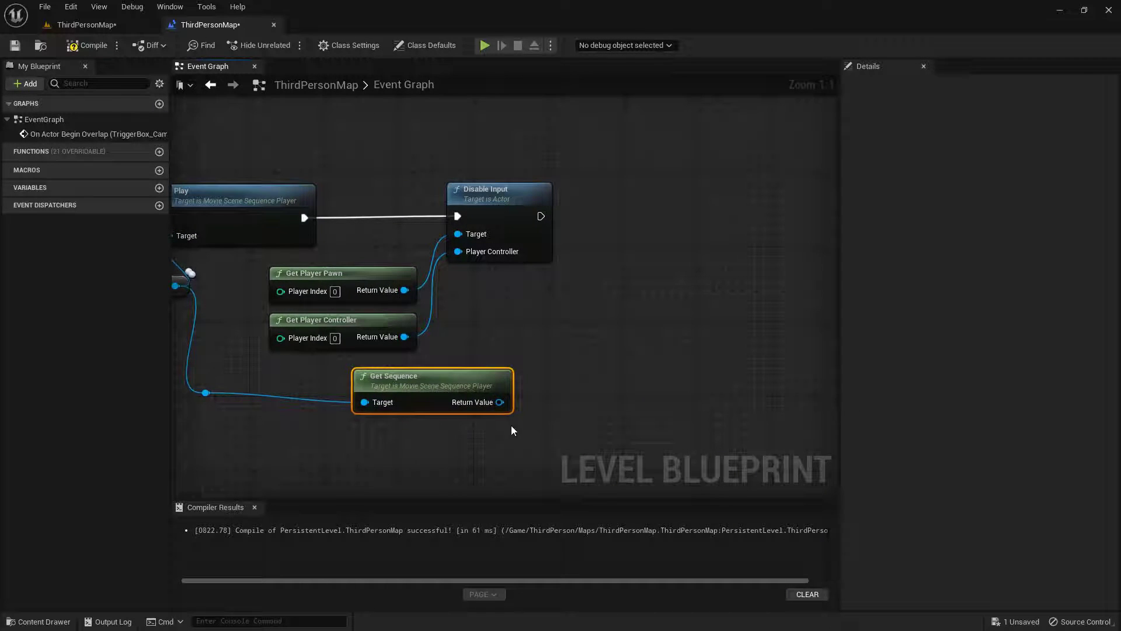
# Add Get Playback End from the sequence's return value, wired after Disable Input.
pyautogui.moveTo(499, 401); pyautogui.dragTo(597, 359)
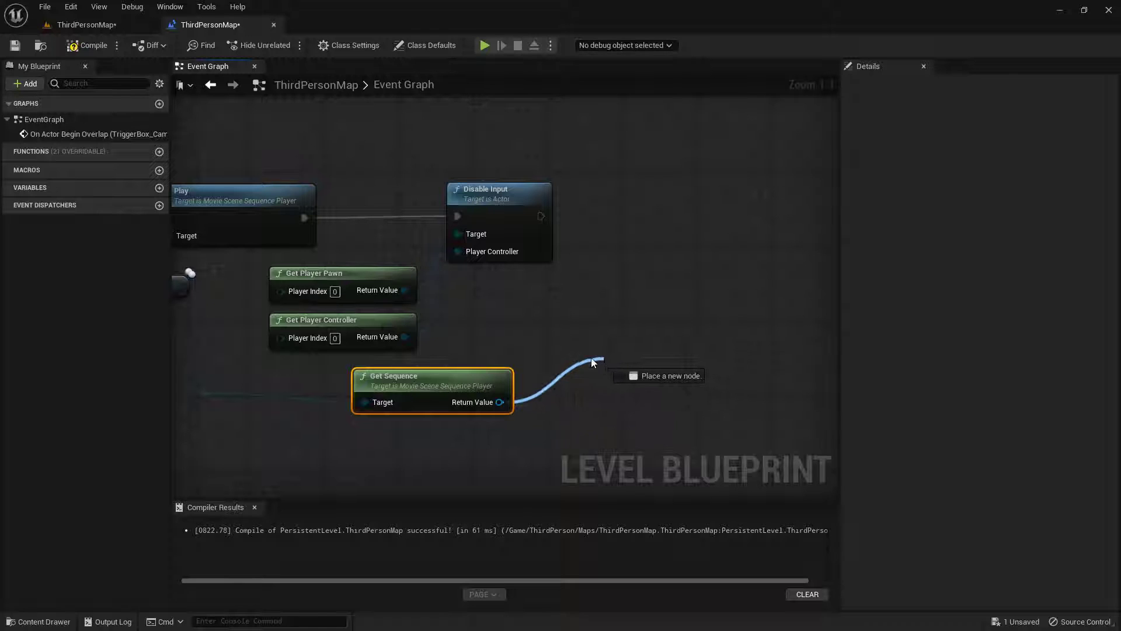
pyautogui.write('get play end')
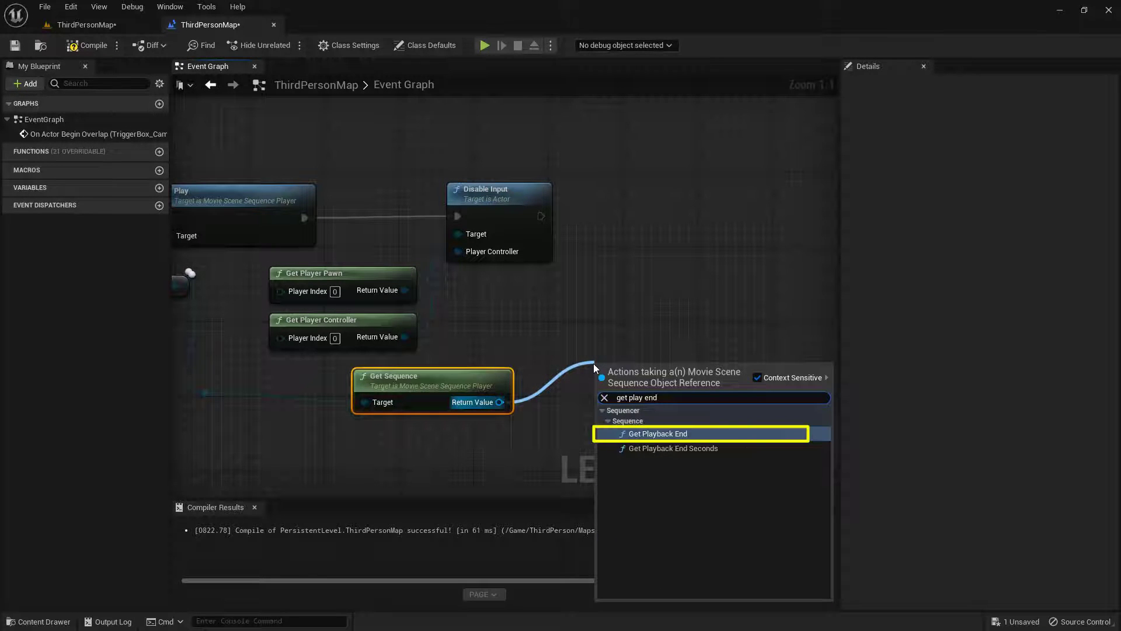
pyautogui.click(657, 433)
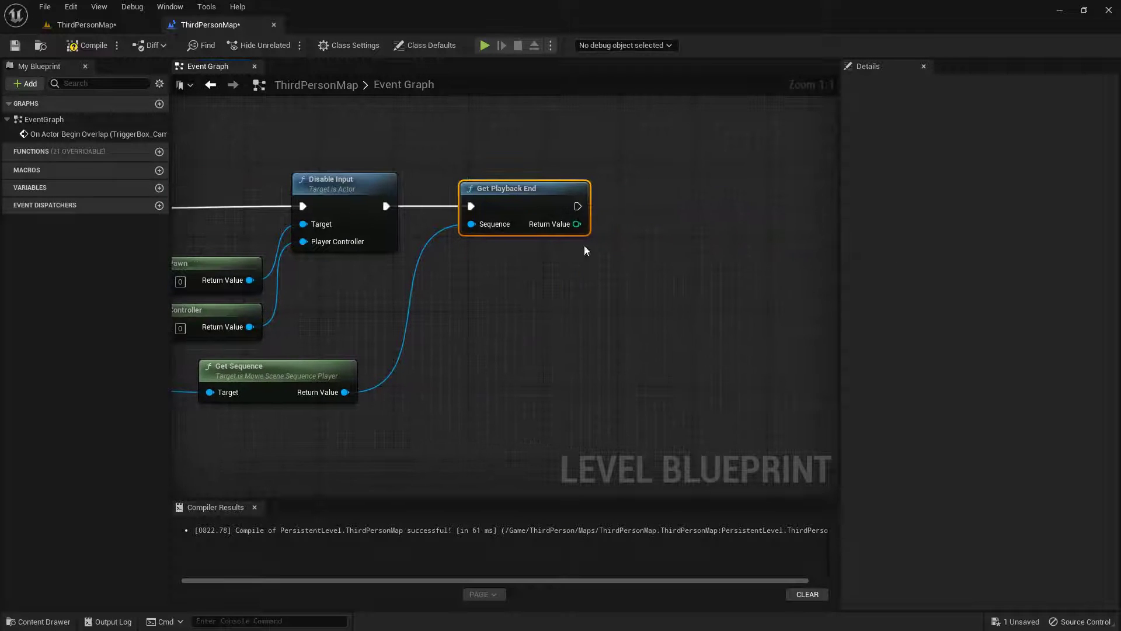
pyautogui.moveTo(576, 225); pyautogui.dragTo(628, 285)
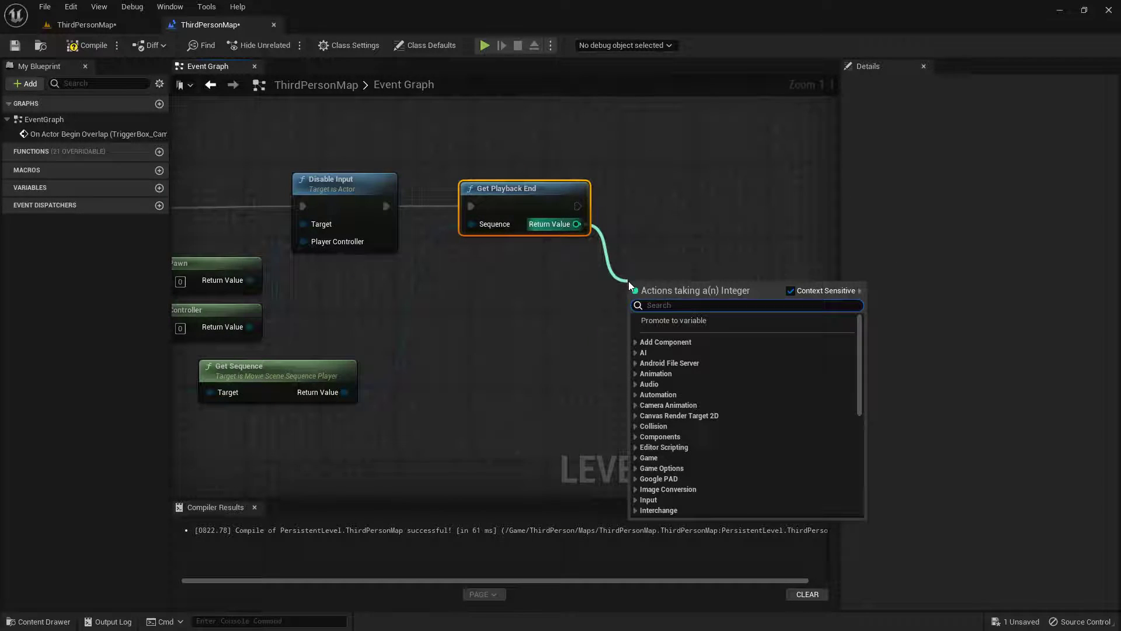
pyautogui.moveTo(611, 244)
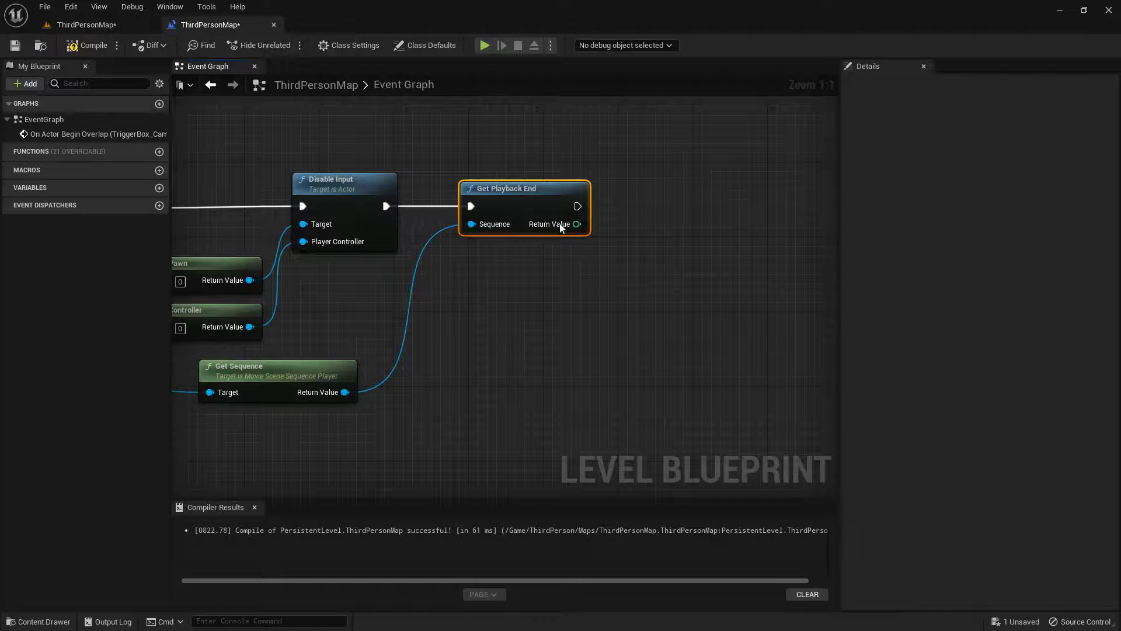
# Divide the playback end by 30 and feed it into a new Delay node's Duration.
pyautogui.moveTo(576, 224); pyautogui.dragTo(604, 282)
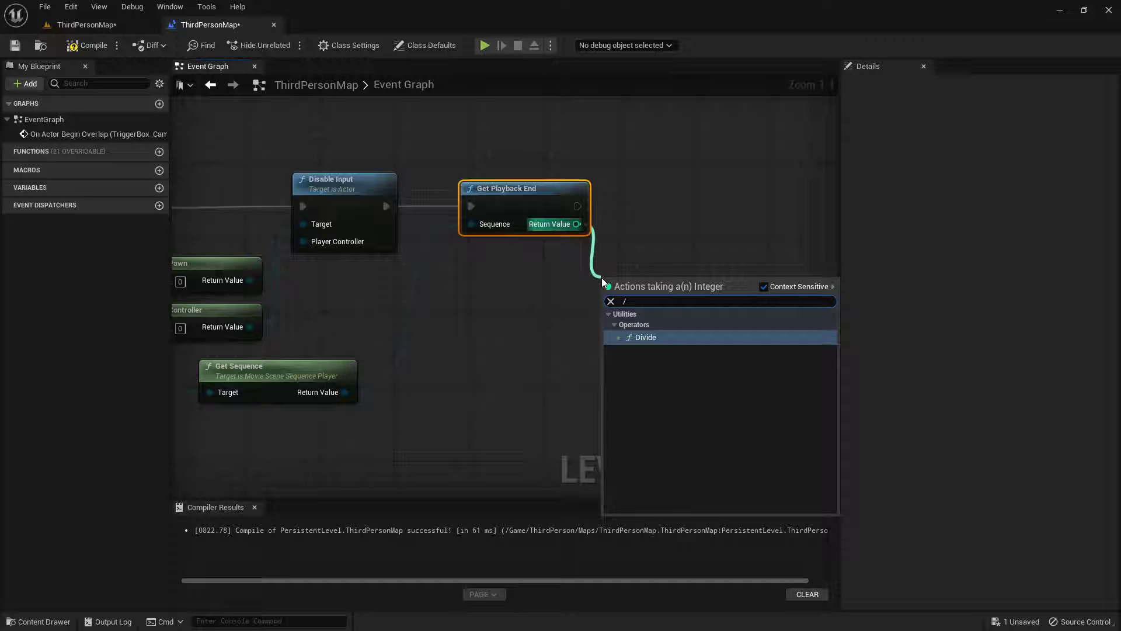
pyautogui.click(646, 336)
pyautogui.write('d')
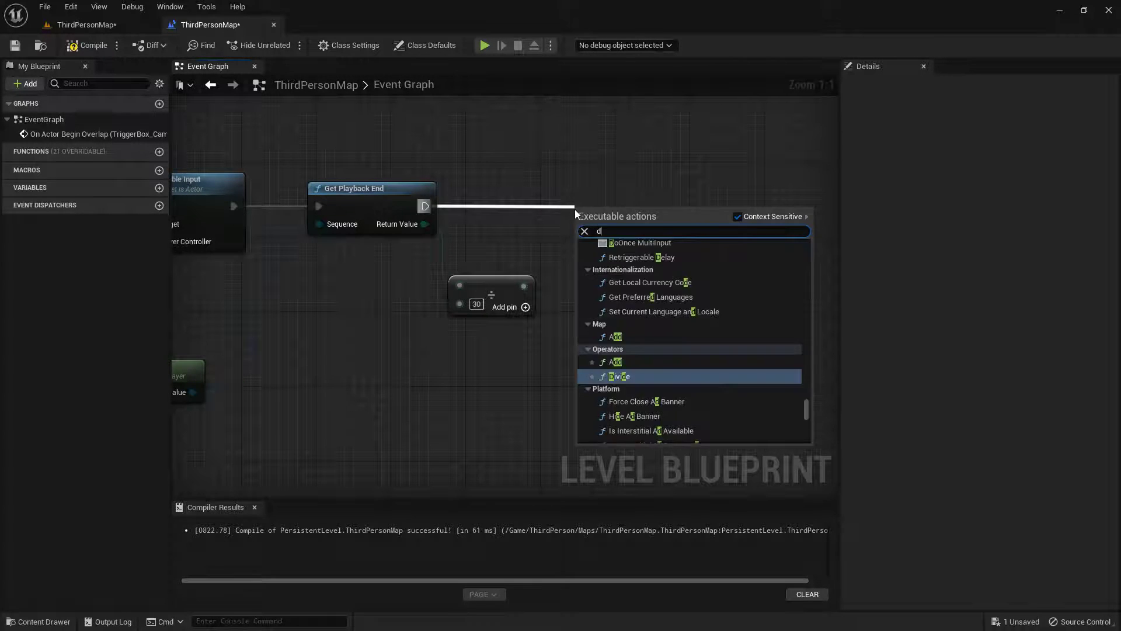
pyautogui.write('elay')
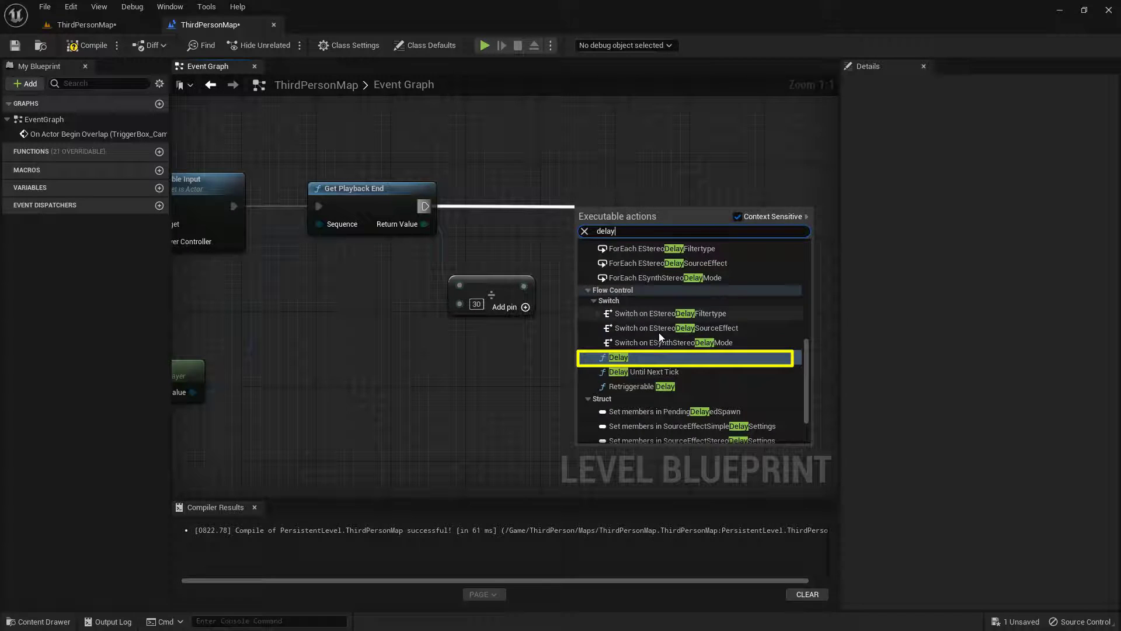
pyautogui.click(618, 358)
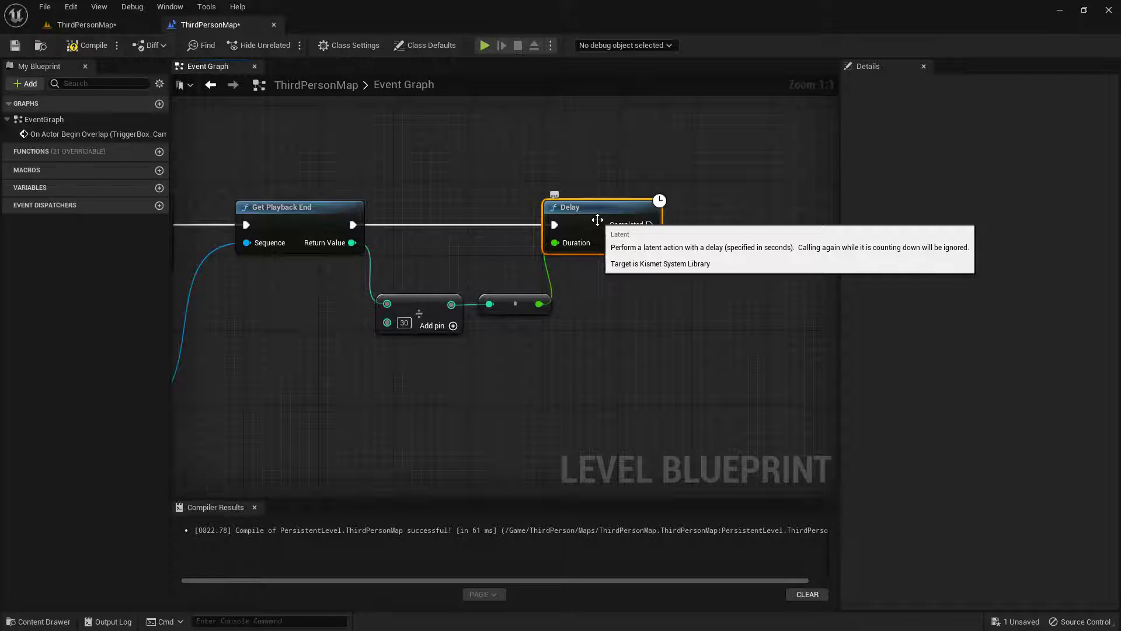
pyautogui.moveTo(599, 303)
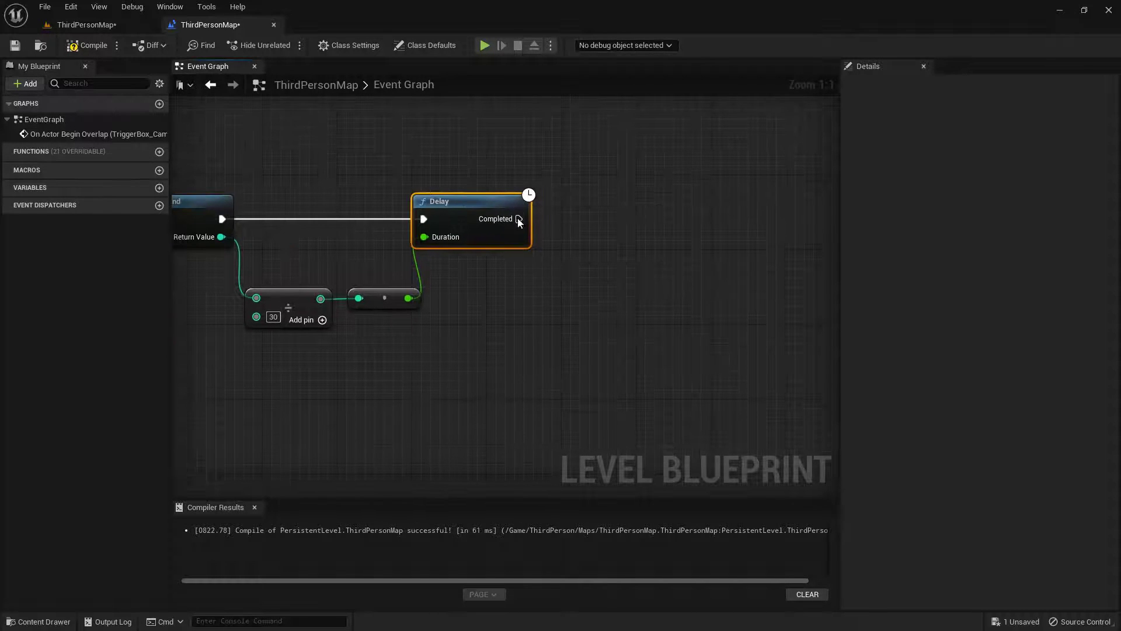
# Add Enable Input on the Delay's Completed pin, fed by the player pawn and controller nodes.
pyautogui.moveTo(518, 219); pyautogui.dragTo(610, 223)
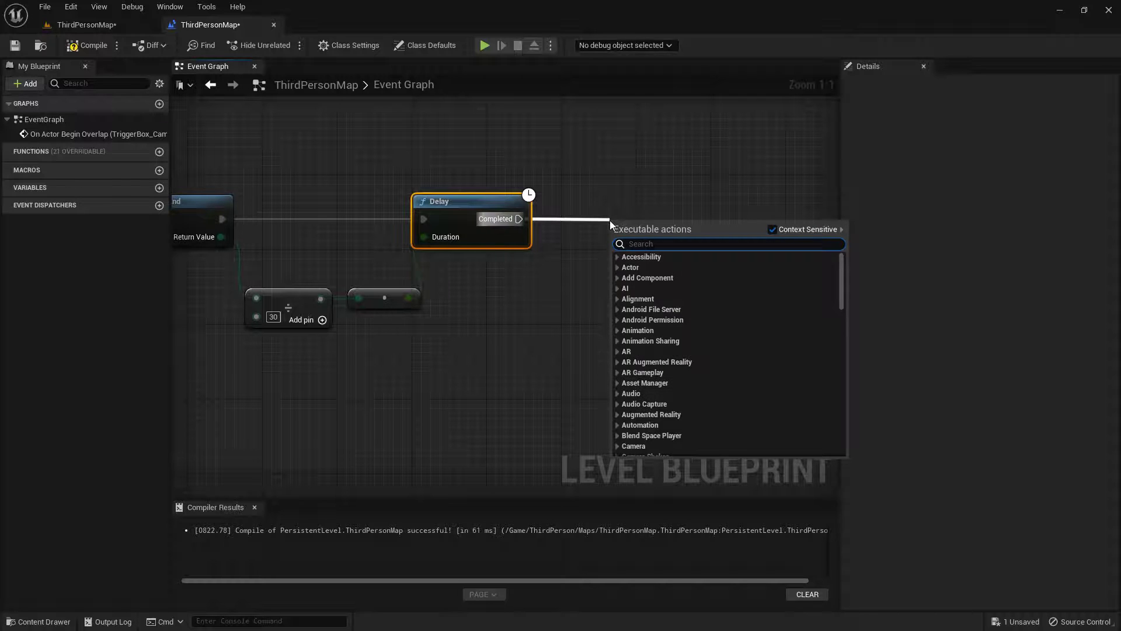
pyautogui.write('enable')
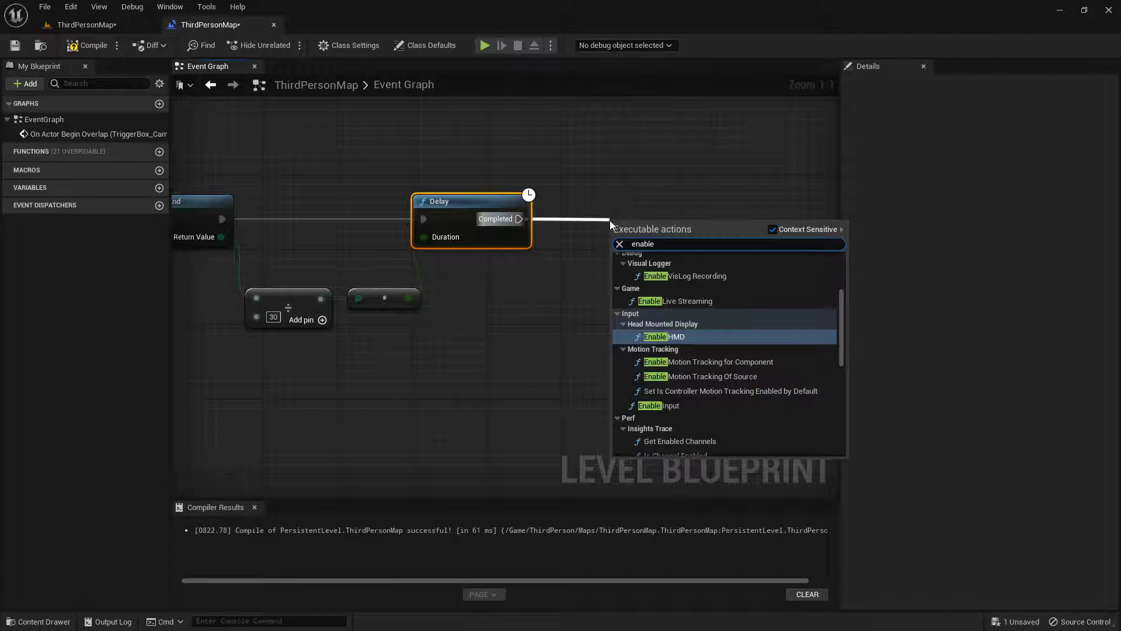
pyautogui.moveTo(713, 410)
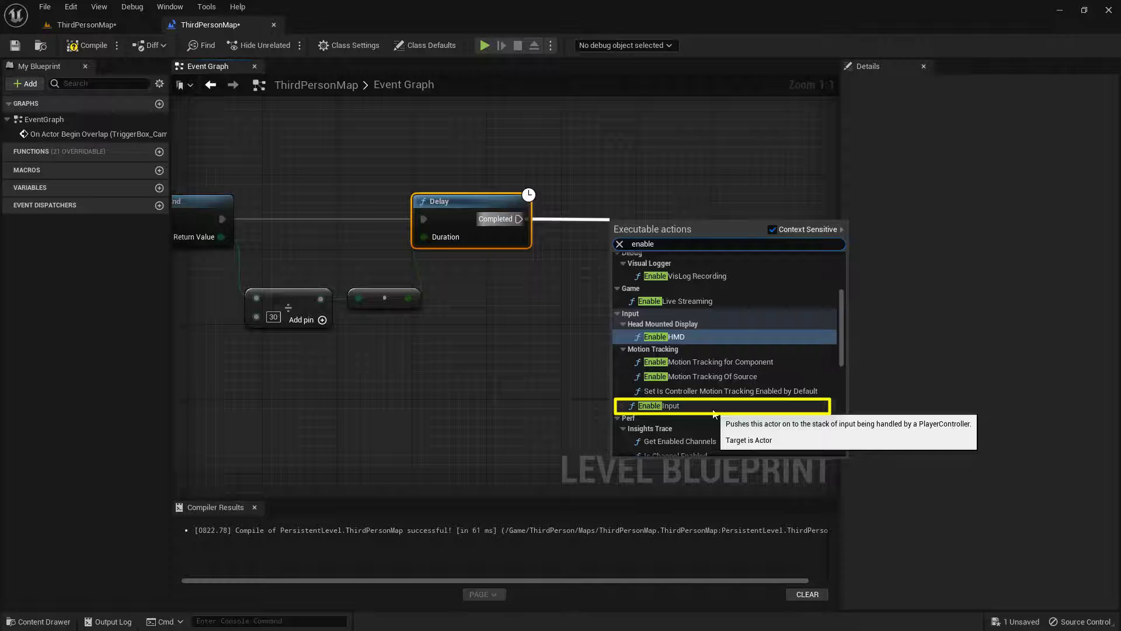
pyautogui.click(657, 405)
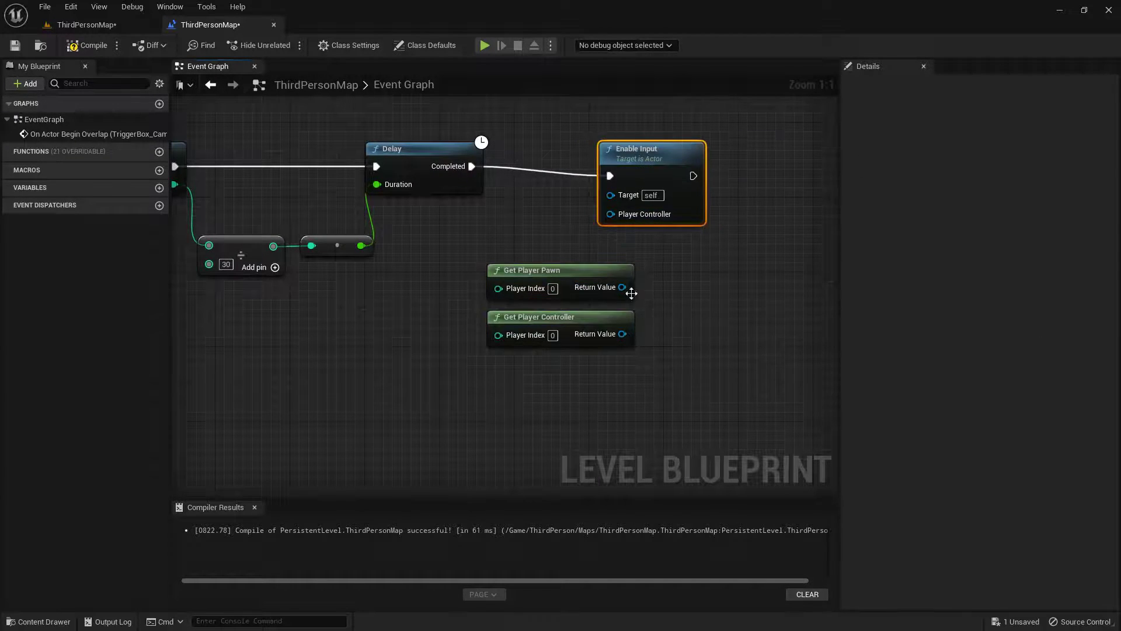
pyautogui.moveTo(621, 334); pyautogui.dragTo(610, 194)
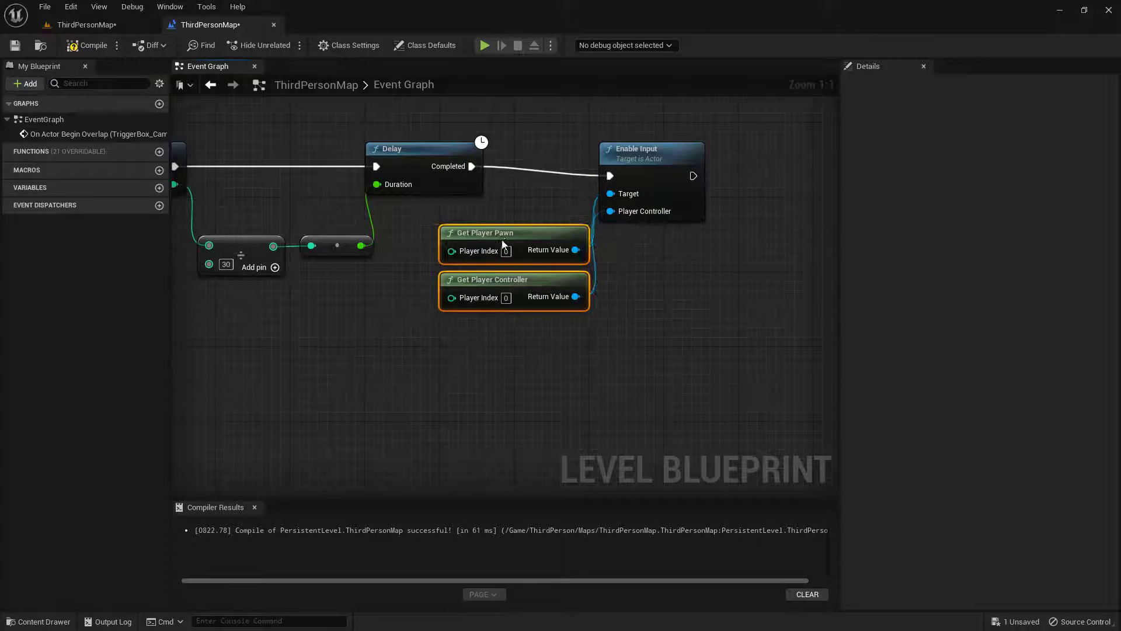
pyautogui.scroll(-3)
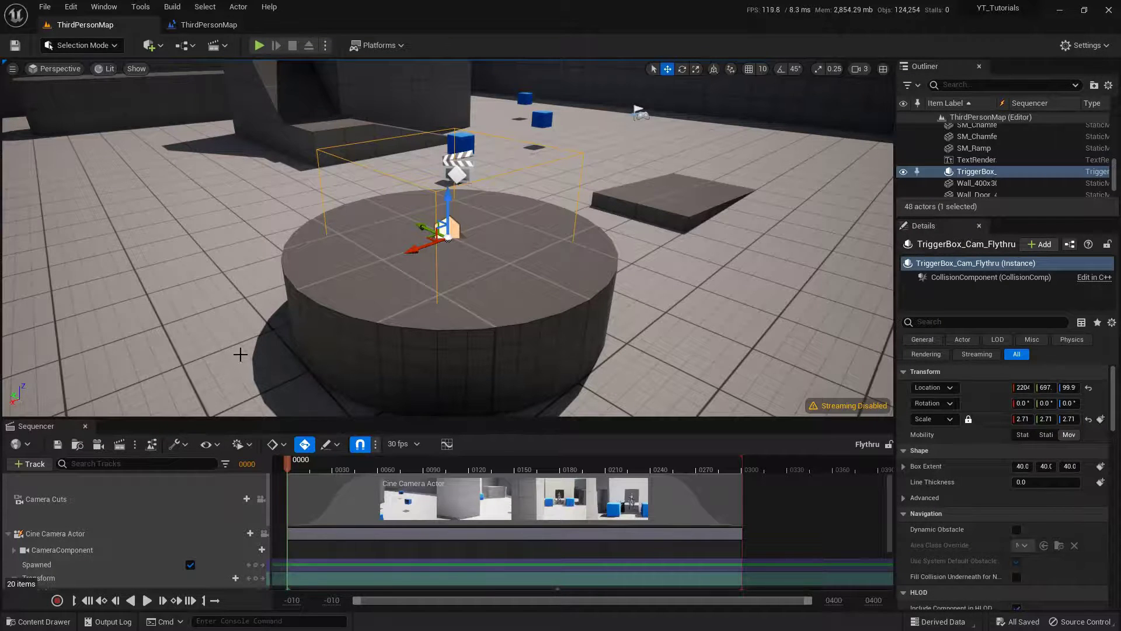
# Play-test the level from the trigger platform, watch input lock during the sequence, then stop the session.
pyautogui.click(258, 46)
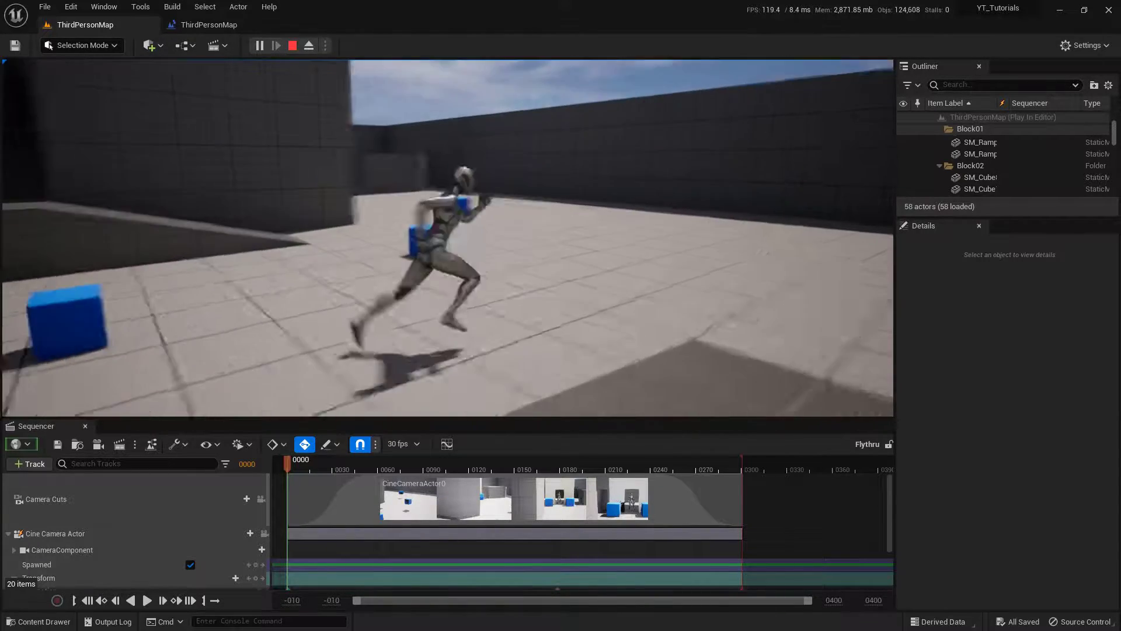
pyautogui.click(292, 45)
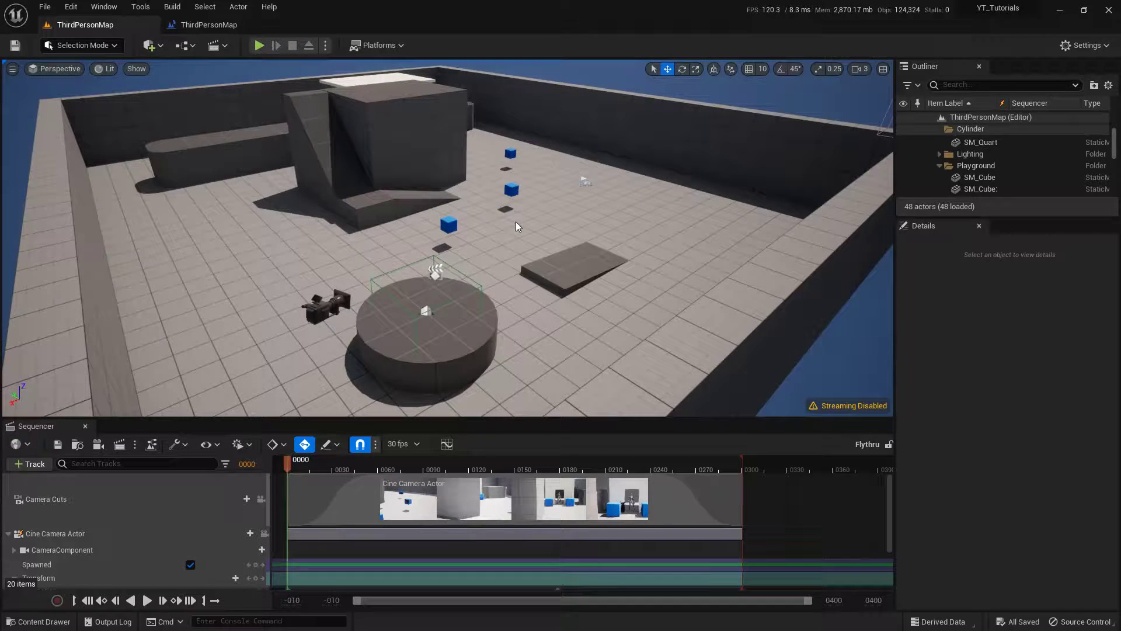